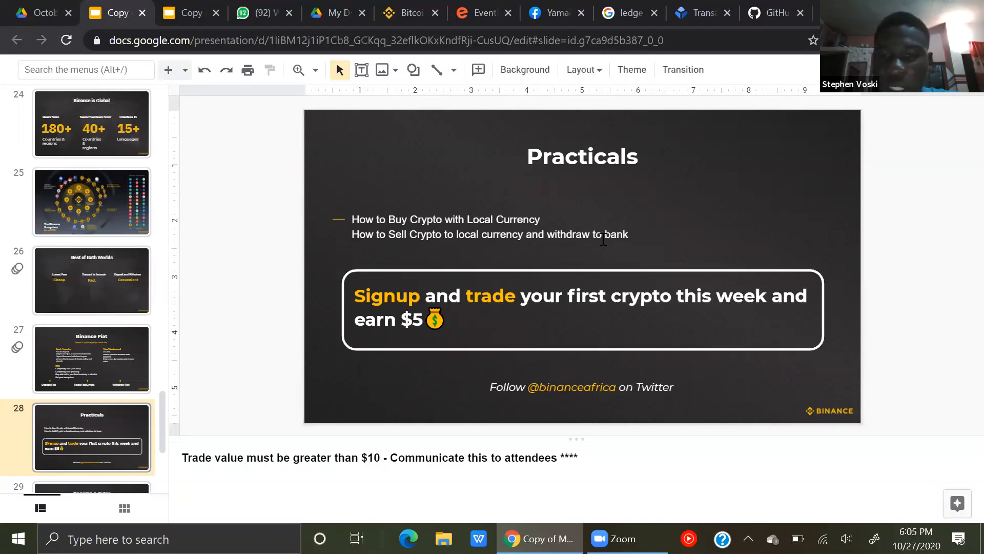
{"action": "mouse_move", "coordinate": [430, 289]}
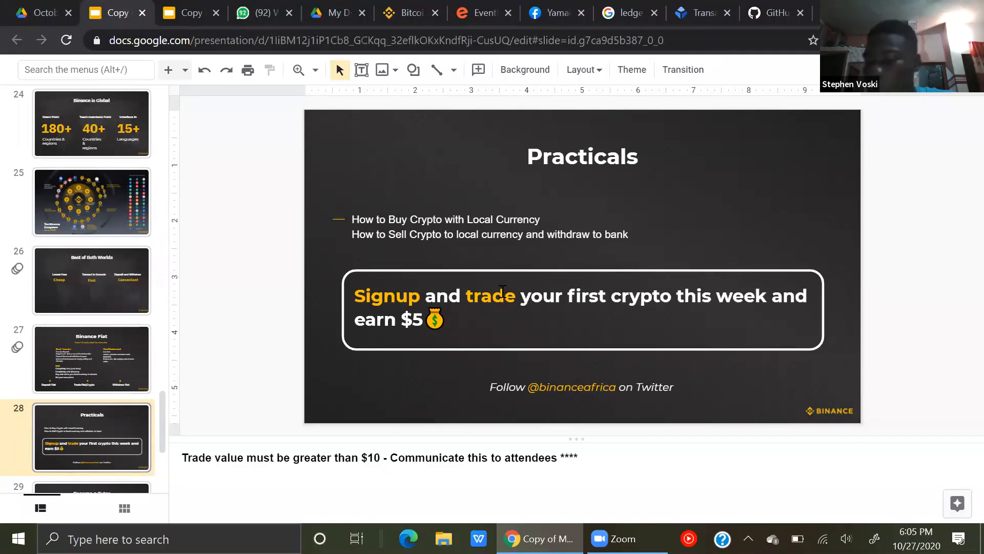
{"action": "mouse_move", "coordinate": [526, 308]}
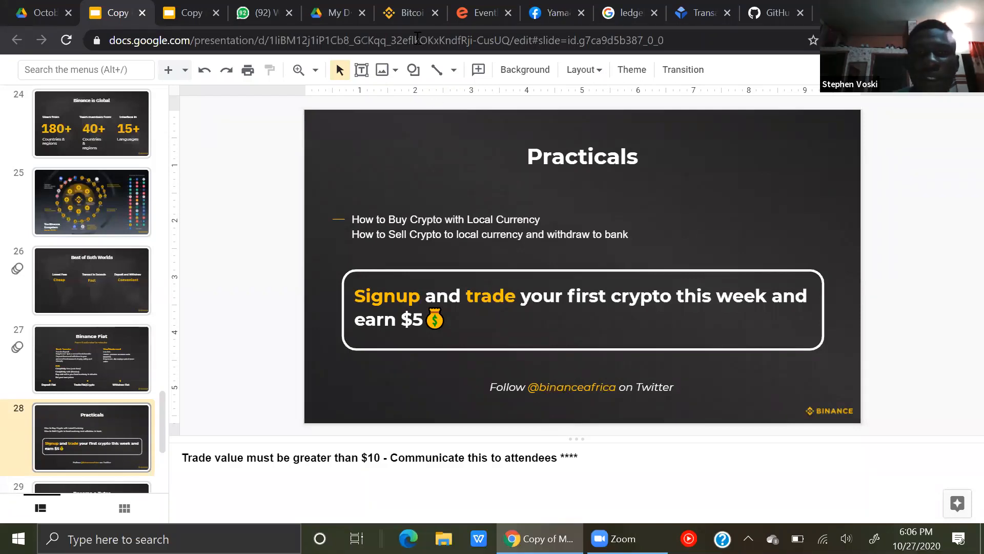
Bring up the Binance wallet overview showing the estimated balance of about 0.0334 BTC.
{"action": "left_click", "coordinate": [405, 12]}
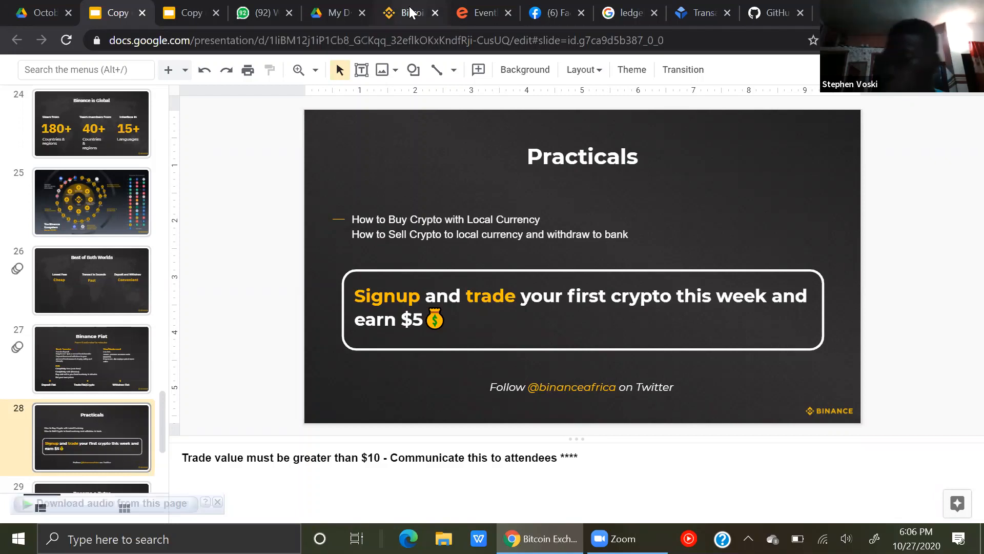
{"action": "left_click", "coordinate": [408, 13]}
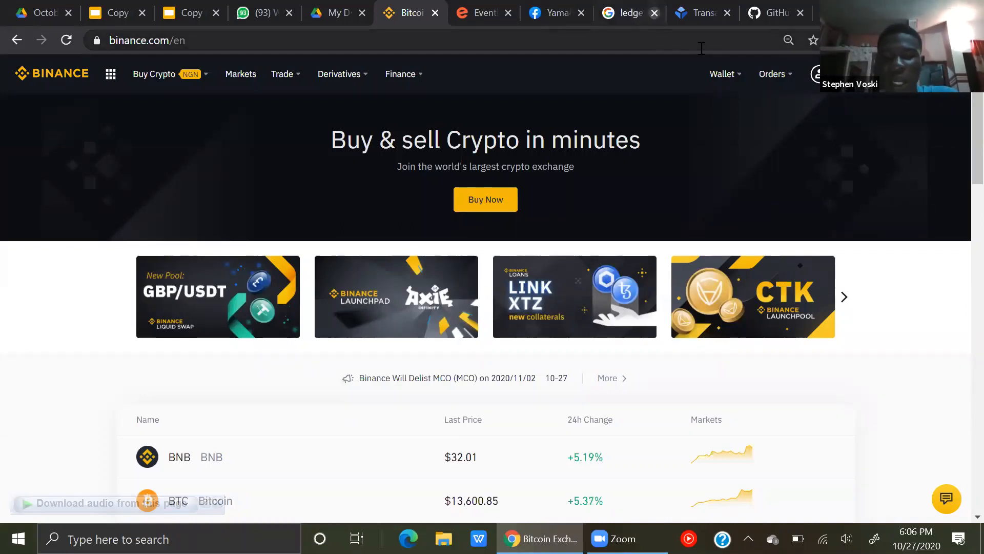
{"action": "left_click", "coordinate": [772, 74]}
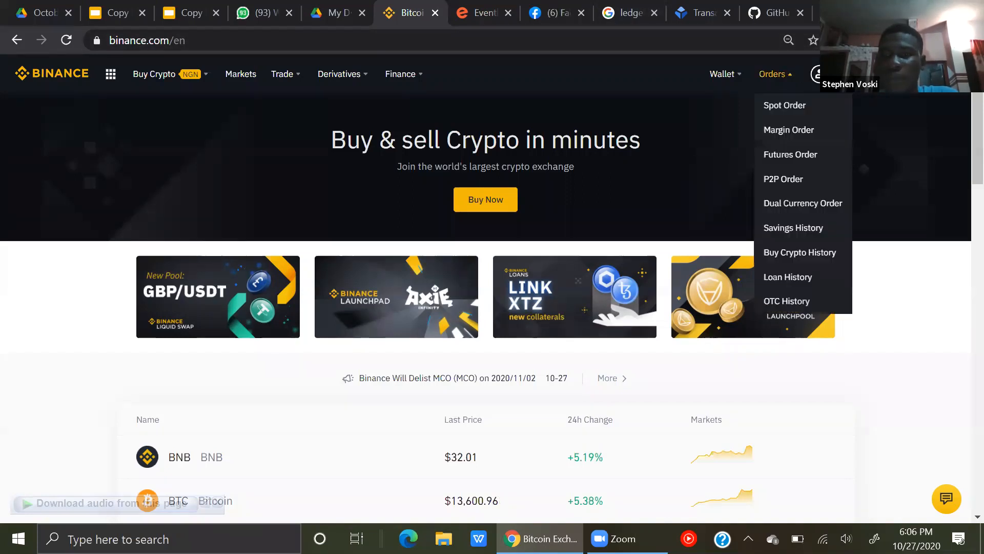
{"action": "left_click", "coordinate": [722, 74]}
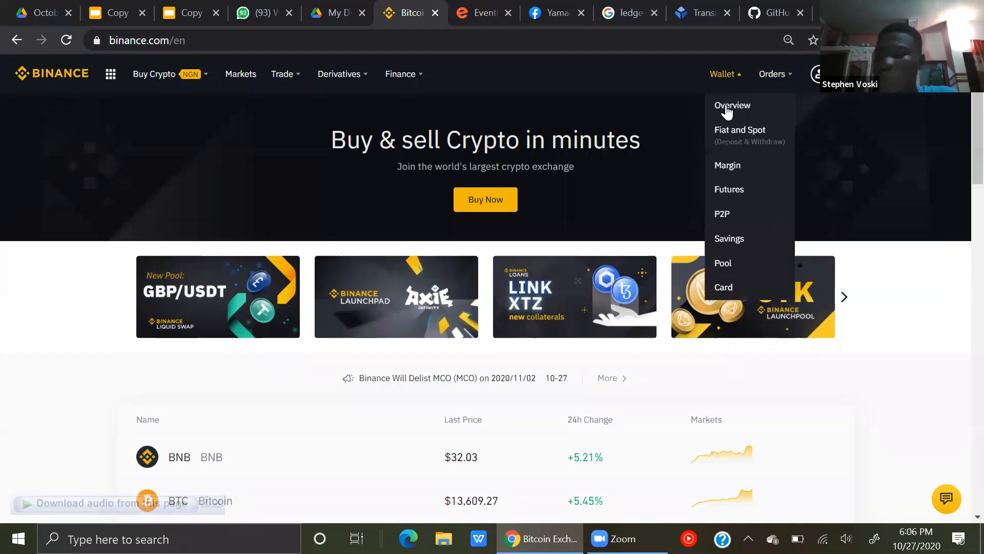
{"action": "left_click", "coordinate": [732, 106]}
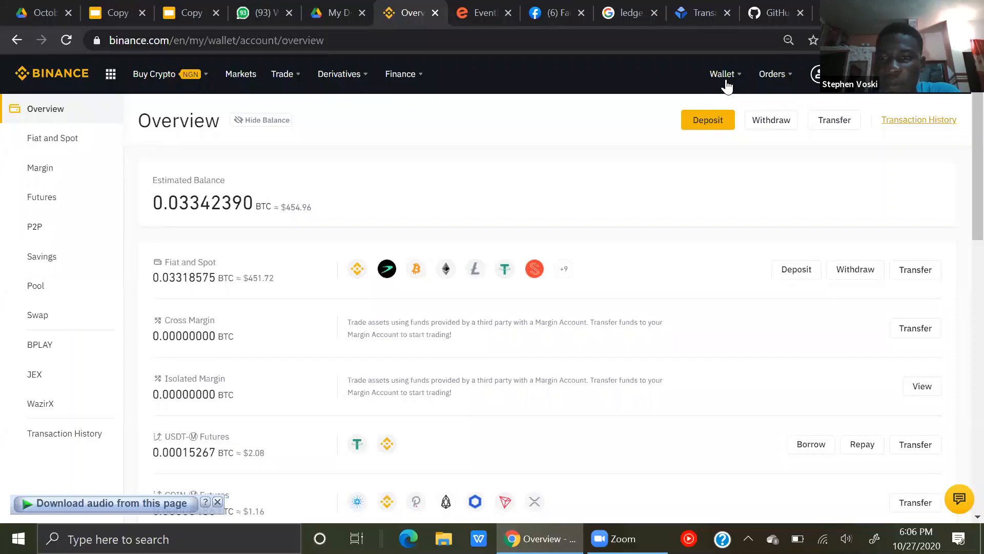
Show the Fiat and Spot wallet's NGN fiat balance of 92.73 and enlarge the page with Ctrl+Plus.
{"action": "left_click", "coordinate": [772, 73]}
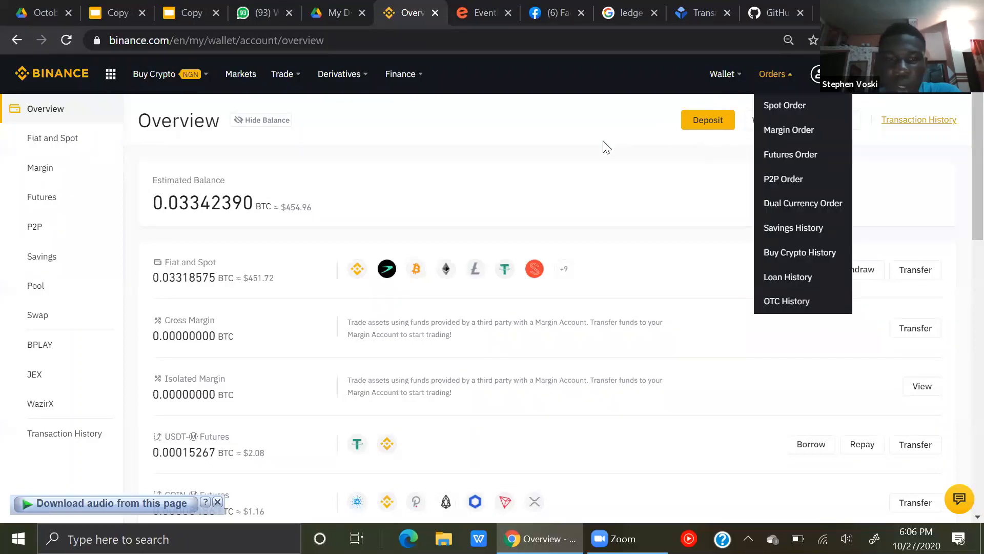
{"action": "mouse_move", "coordinate": [721, 74]}
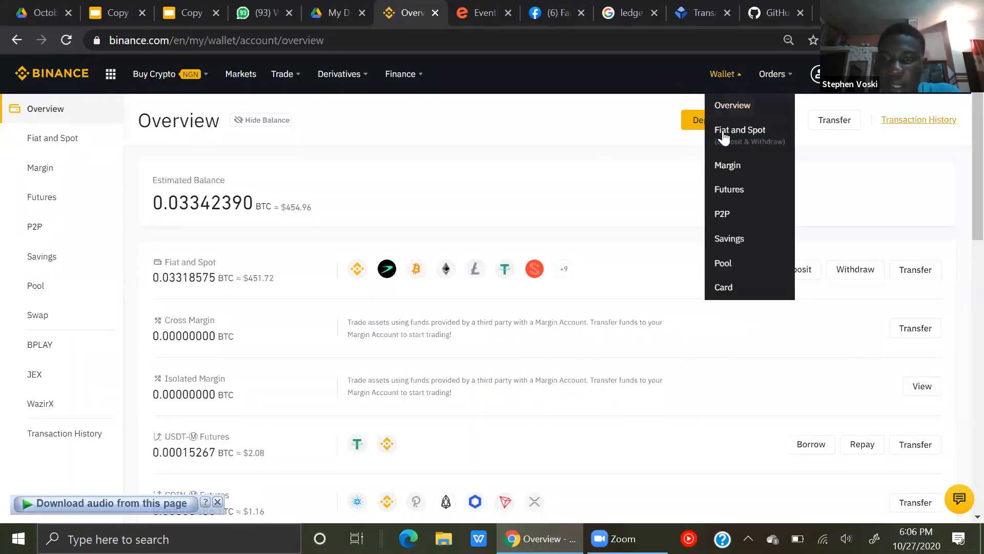
{"action": "left_click", "coordinate": [740, 130]}
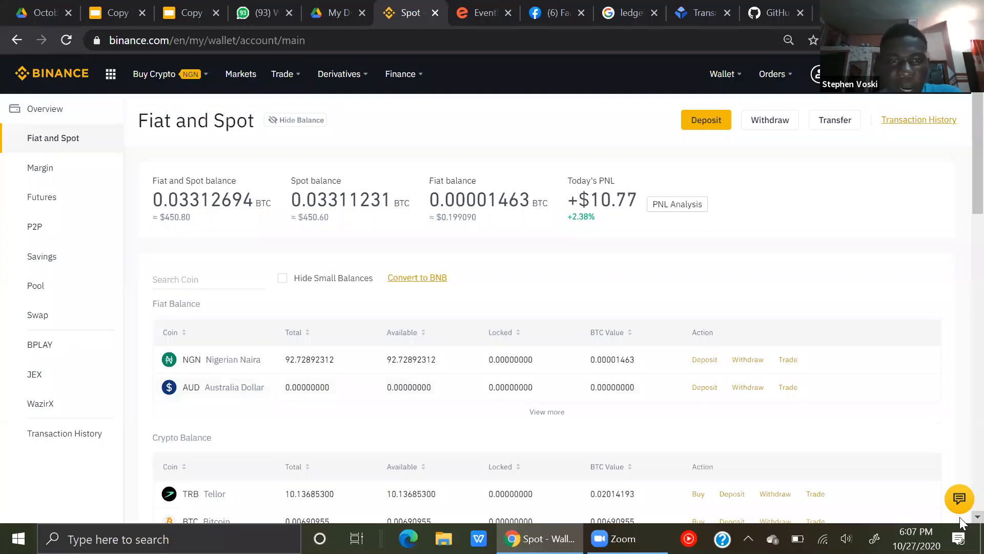
{"action": "scroll", "scroll_direction": "down", "scroll_amount": 3}
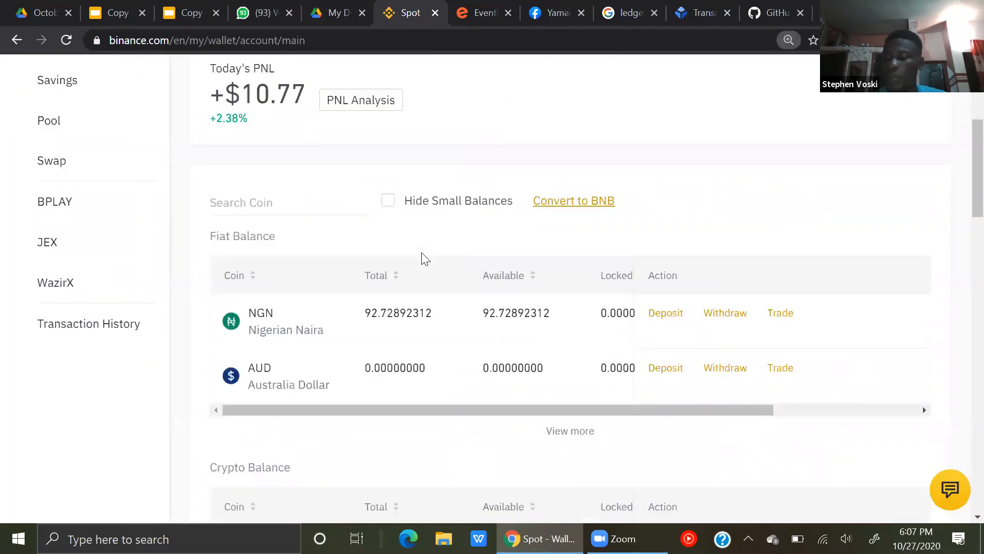
{"action": "scroll", "scroll_direction": "down", "scroll_amount": 3}
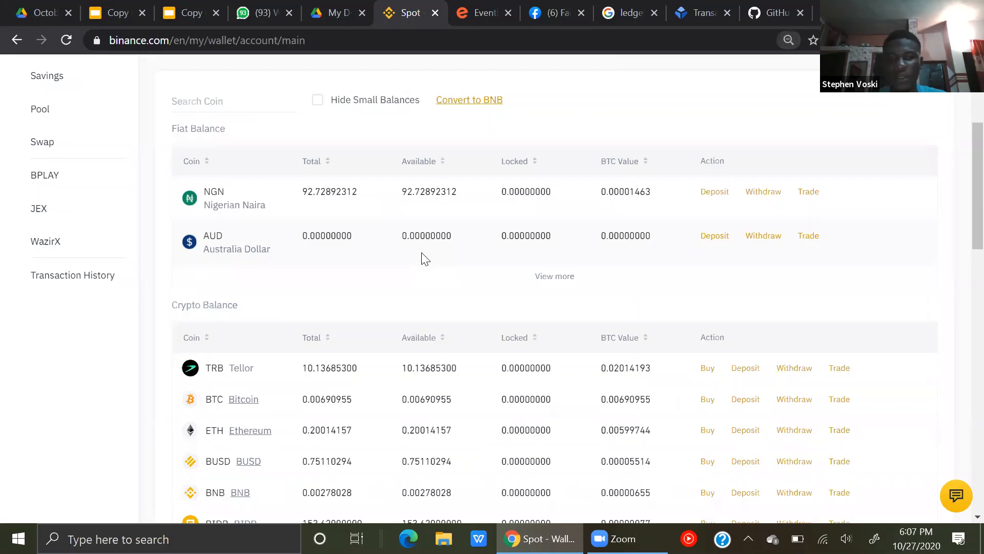
{"action": "key", "text": "ctrl+plus"}
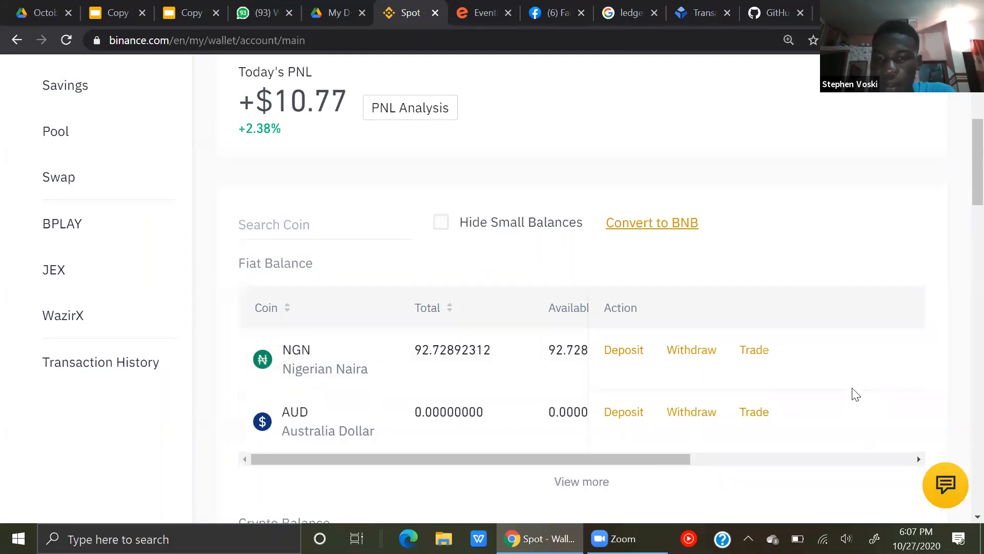
{"action": "mouse_move", "coordinate": [624, 350]}
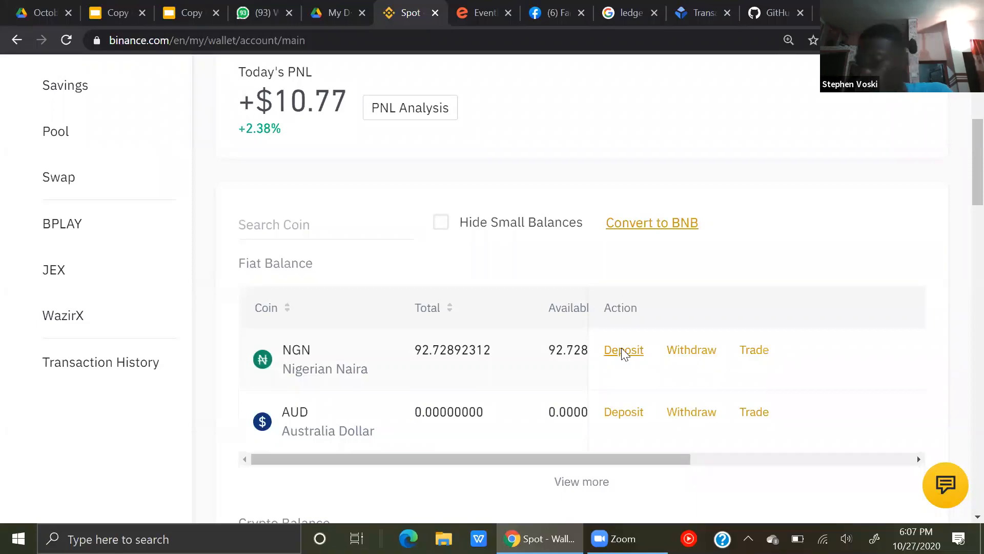
Start an NGN deposit of 100000 by bank transfer, showing a 150 NGN fee and 99,850 NGN received.
{"action": "left_click", "coordinate": [624, 350]}
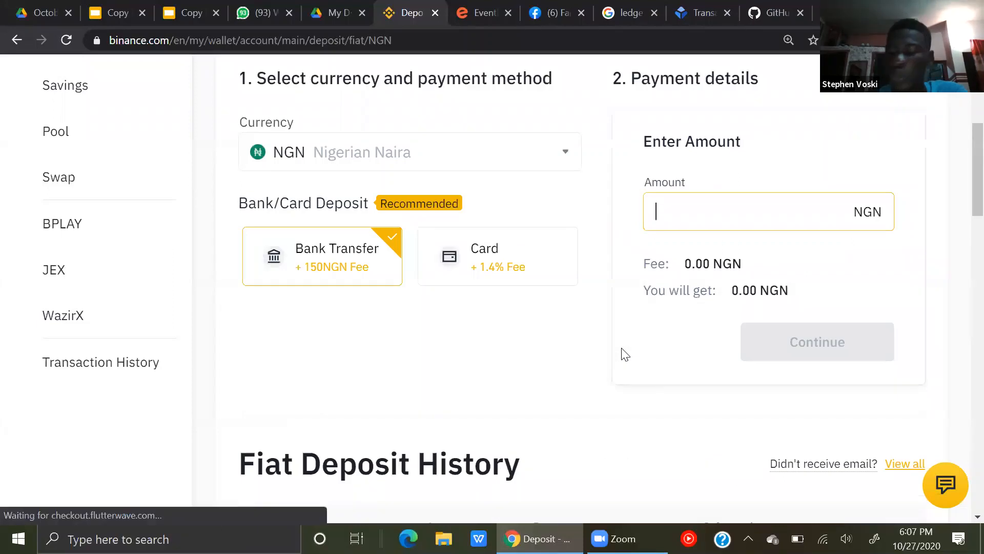
{"action": "mouse_move", "coordinate": [291, 234]}
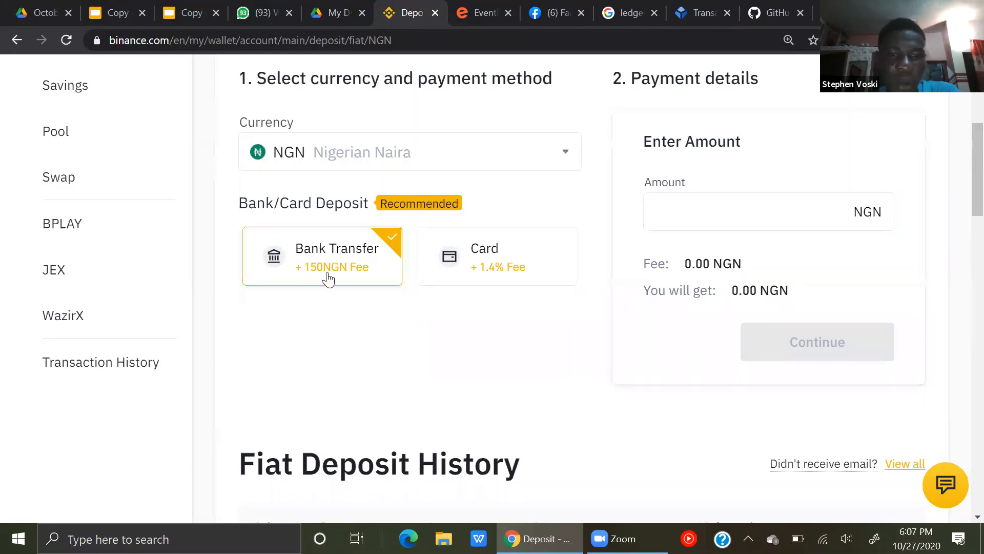
{"action": "left_click", "coordinate": [497, 256]}
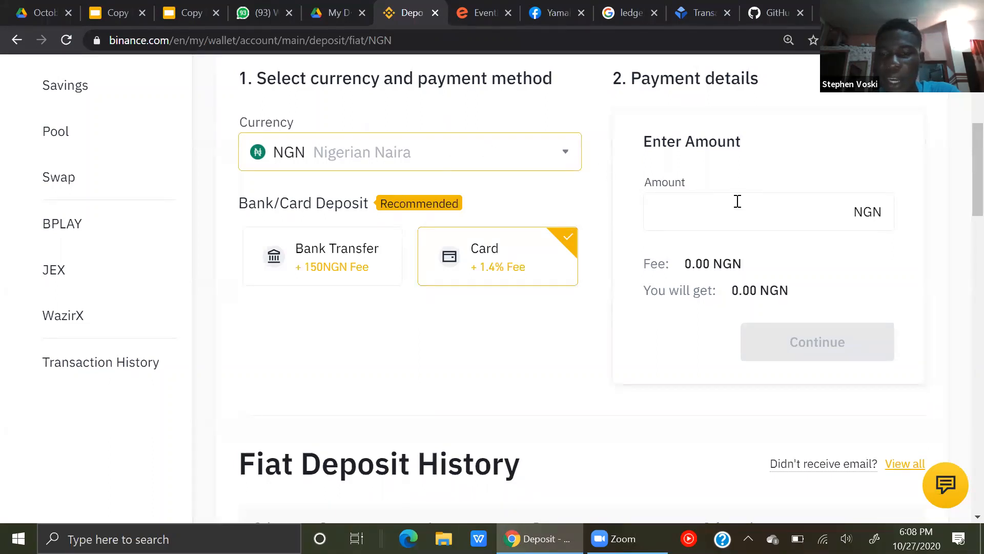
{"action": "left_click", "coordinate": [737, 211]}
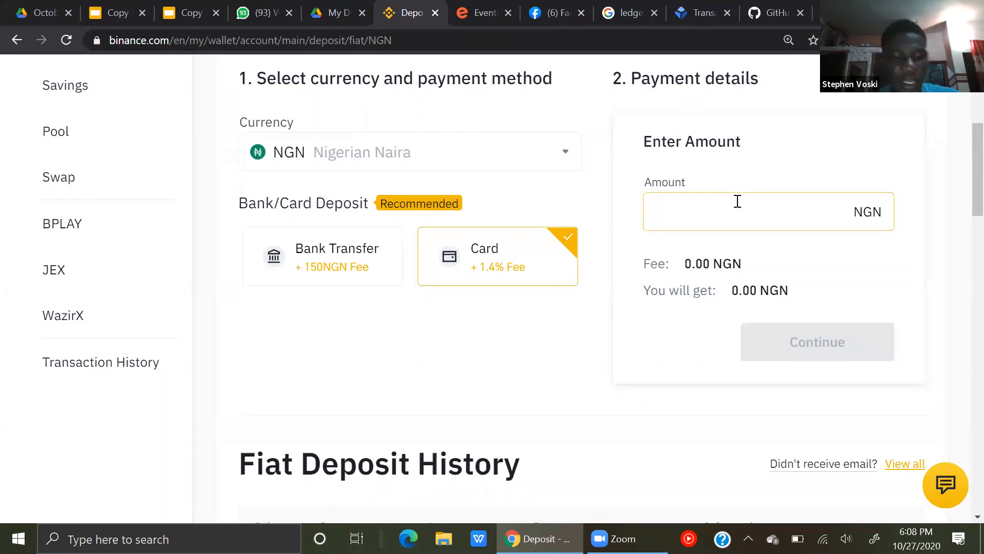
{"action": "type", "text": "100000"}
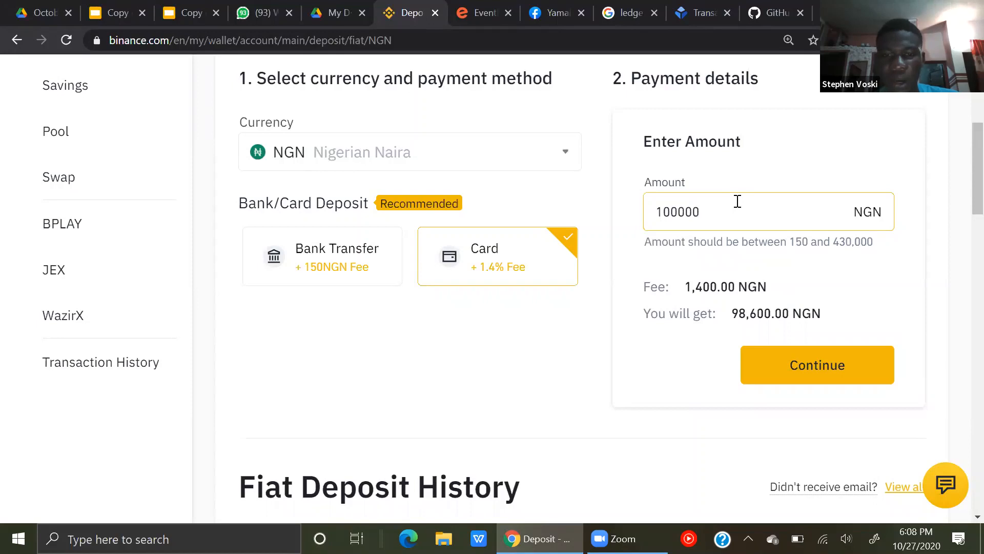
{"action": "mouse_move", "coordinate": [712, 304]}
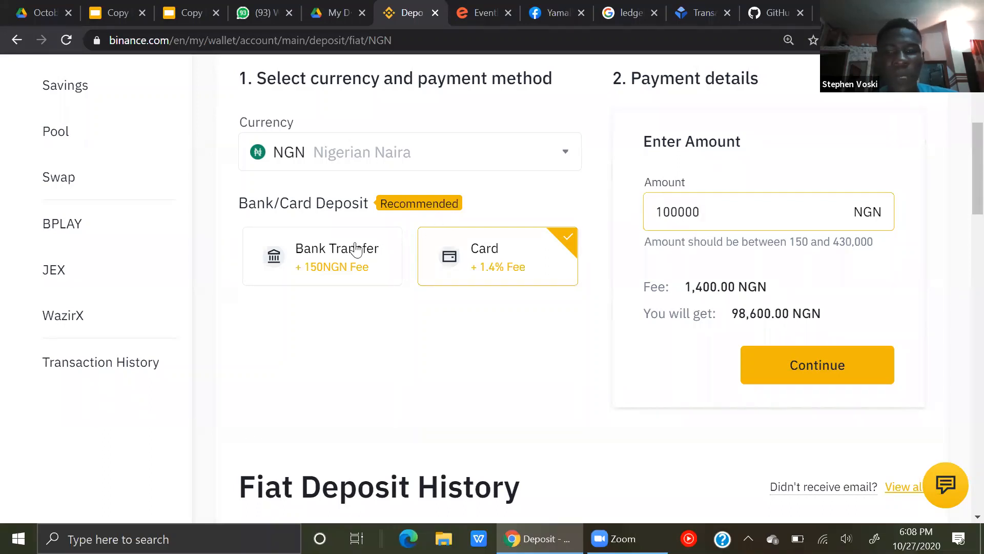
{"action": "left_click", "coordinate": [322, 256]}
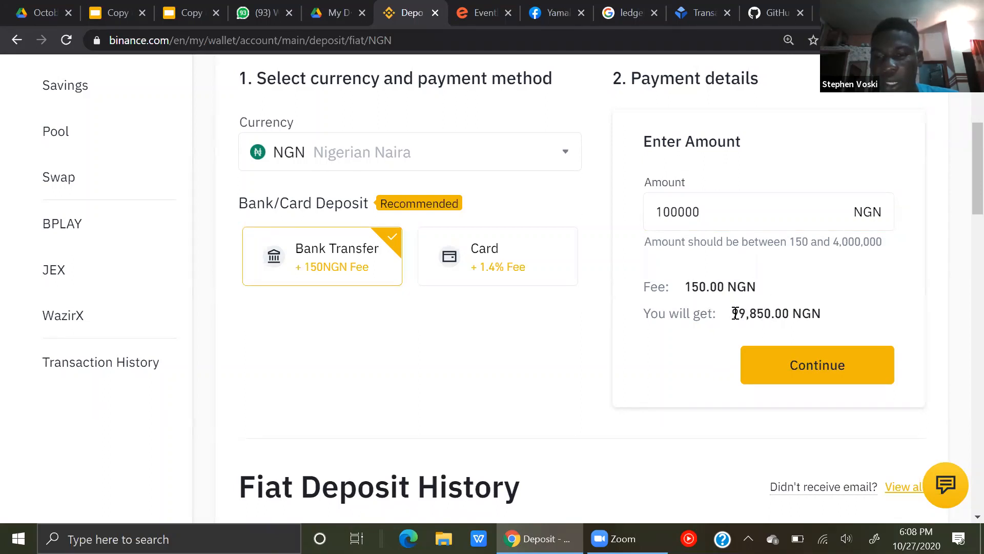
{"action": "mouse_move", "coordinate": [817, 365]}
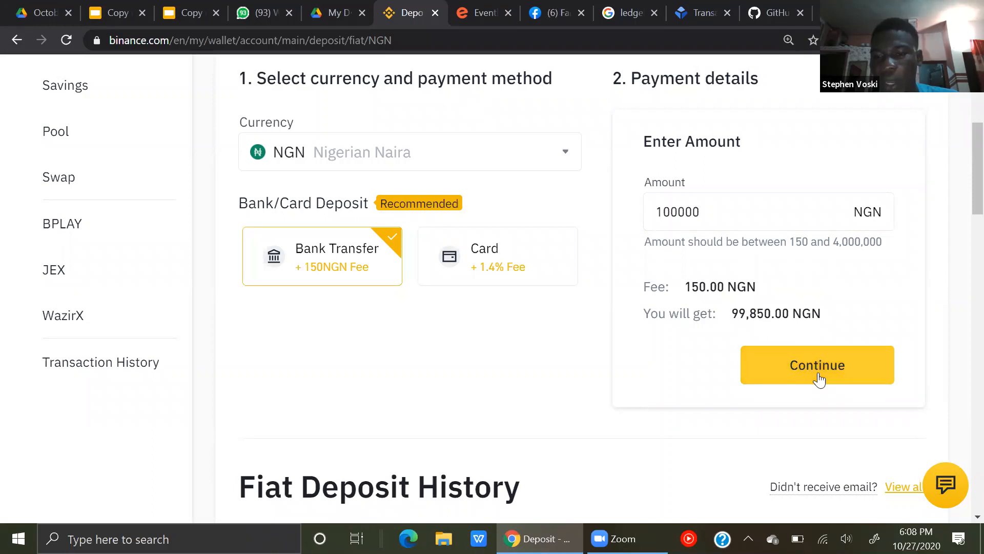
Continue to the bank-transfer payment instructions, then cancel back to the 100,000 NGN deposit form.
{"action": "left_click", "coordinate": [817, 366]}
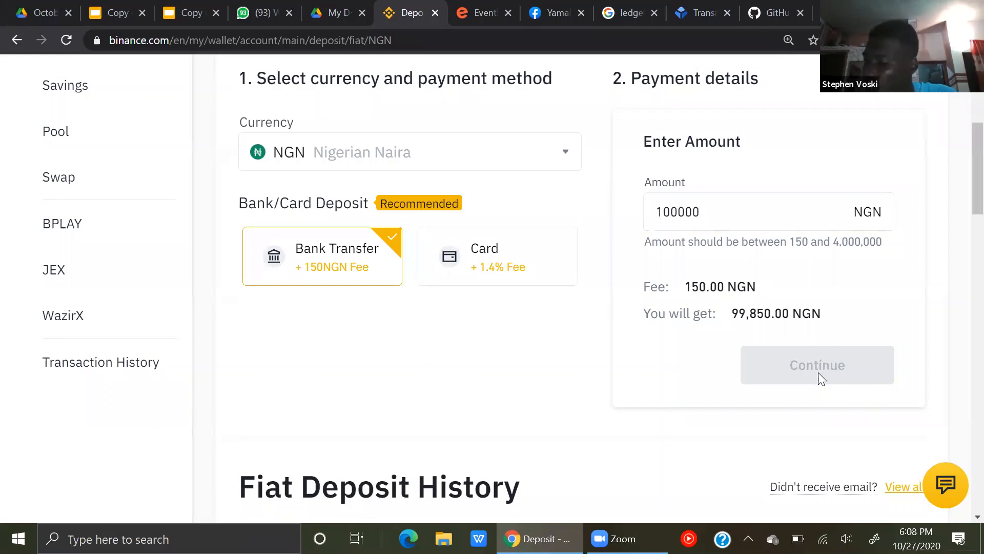
{"action": "left_click", "coordinate": [817, 365]}
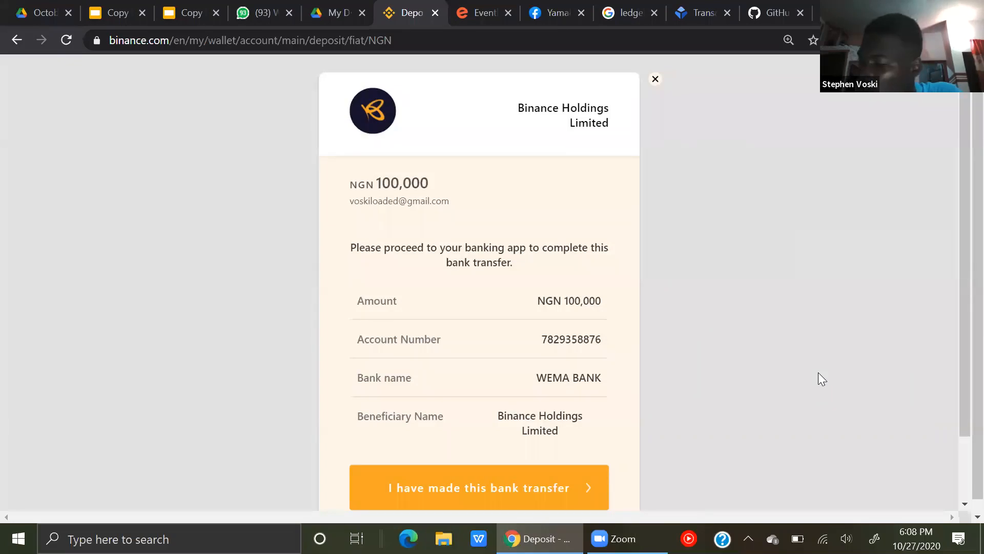
{"action": "mouse_move", "coordinate": [568, 125]}
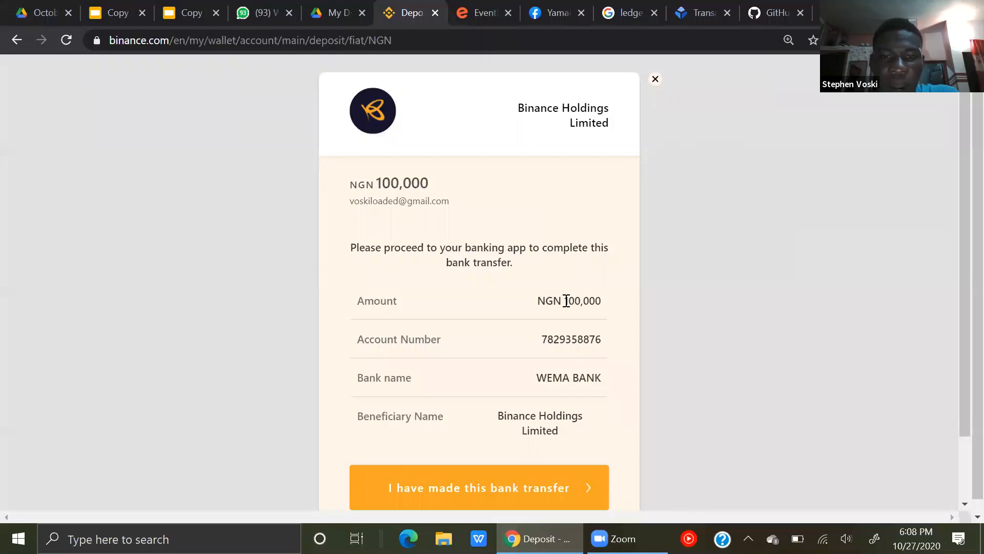
{"action": "mouse_move", "coordinate": [598, 344]}
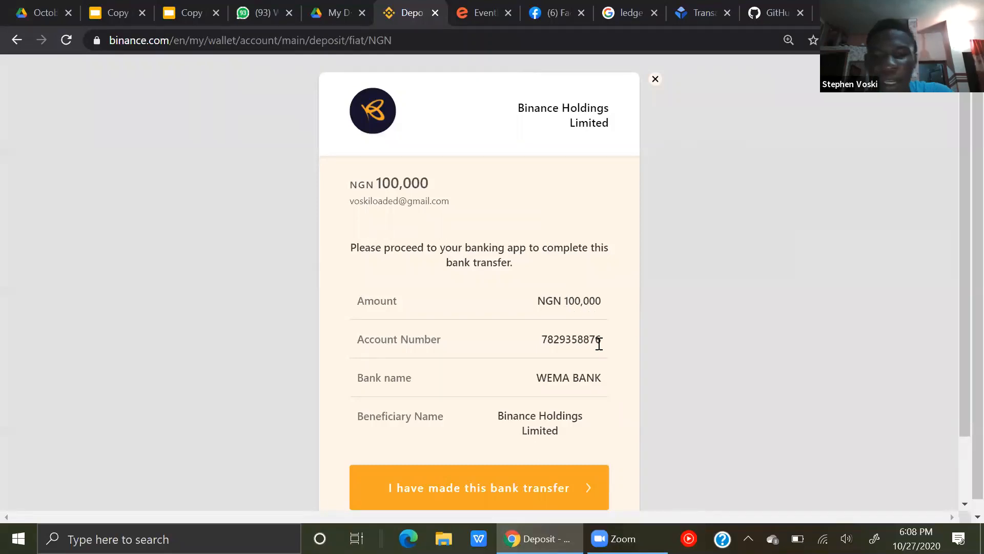
{"action": "double_click", "coordinate": [568, 340]}
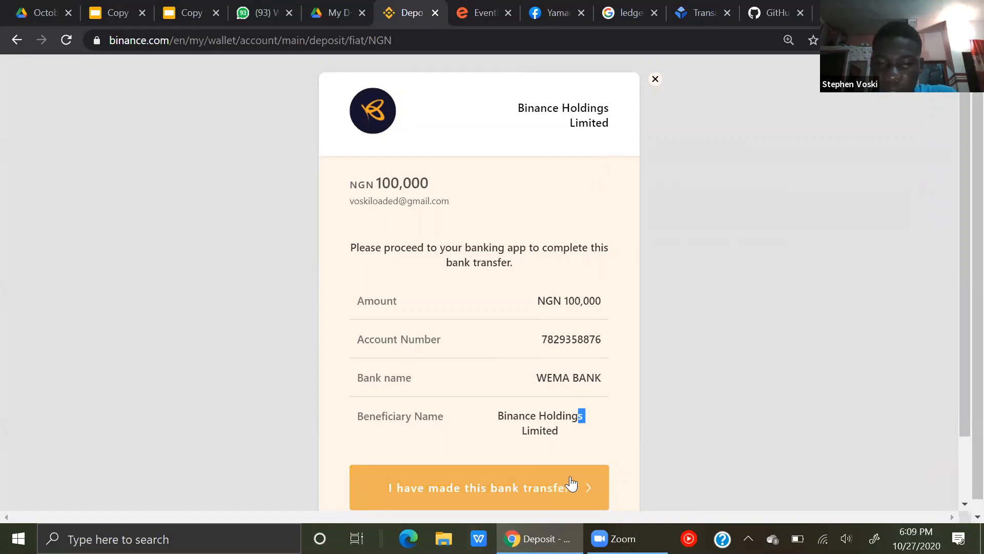
{"action": "mouse_move", "coordinate": [583, 275]}
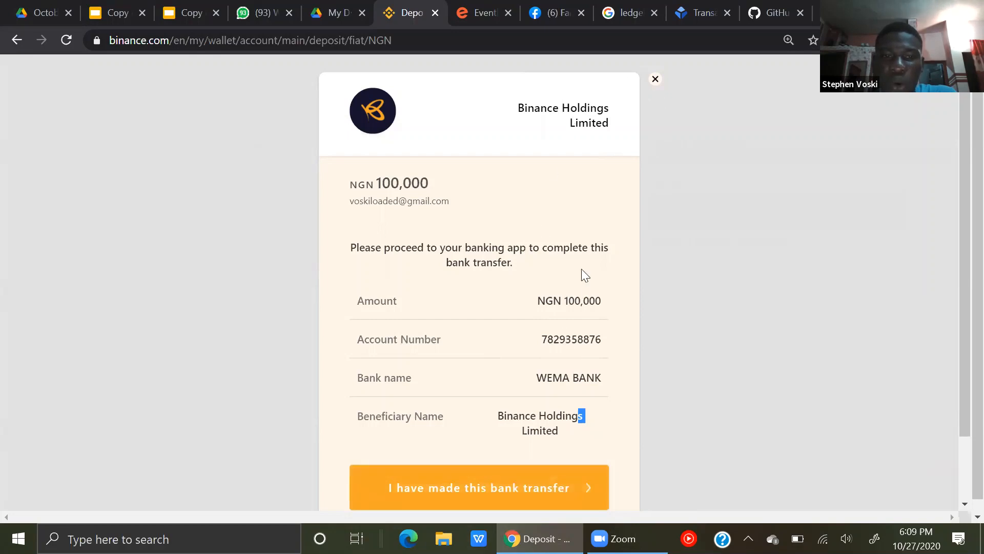
{"action": "mouse_move", "coordinate": [656, 83]}
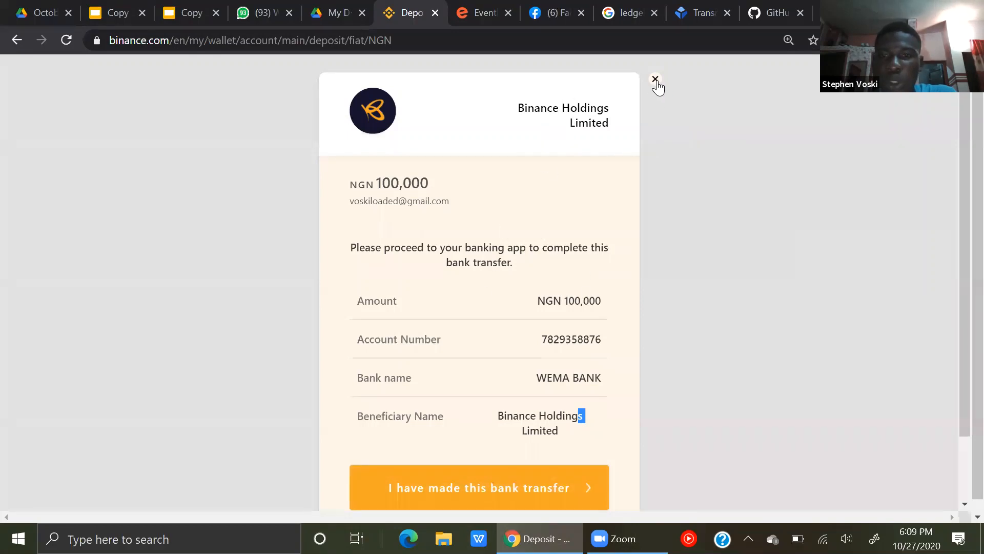
{"action": "left_click", "coordinate": [656, 83]}
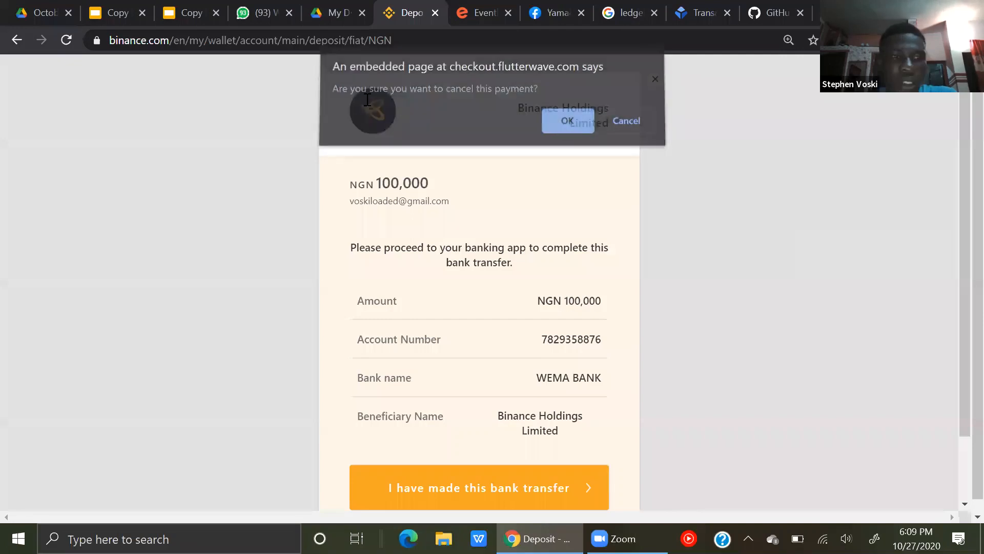
{"action": "left_click", "coordinate": [566, 121]}
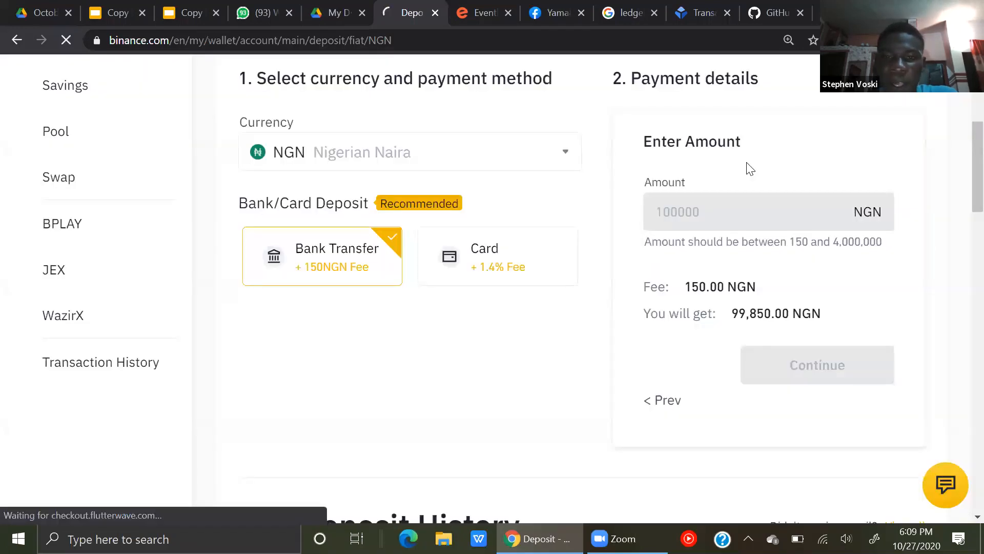
Return to the wallet and open the BTC/NGN market from the NGN row's trading pairs.
{"action": "left_click", "coordinate": [817, 365]}
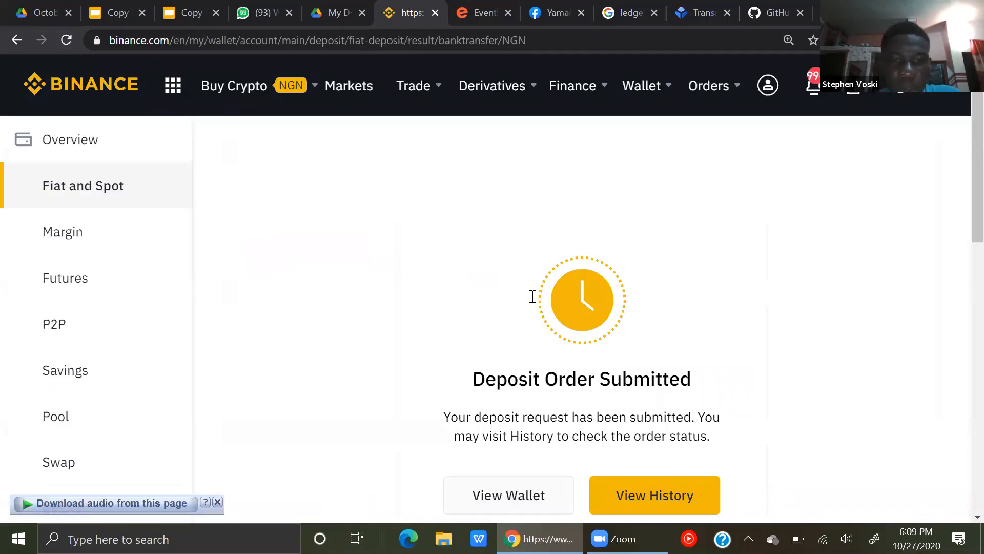
{"action": "left_click", "coordinate": [507, 494]}
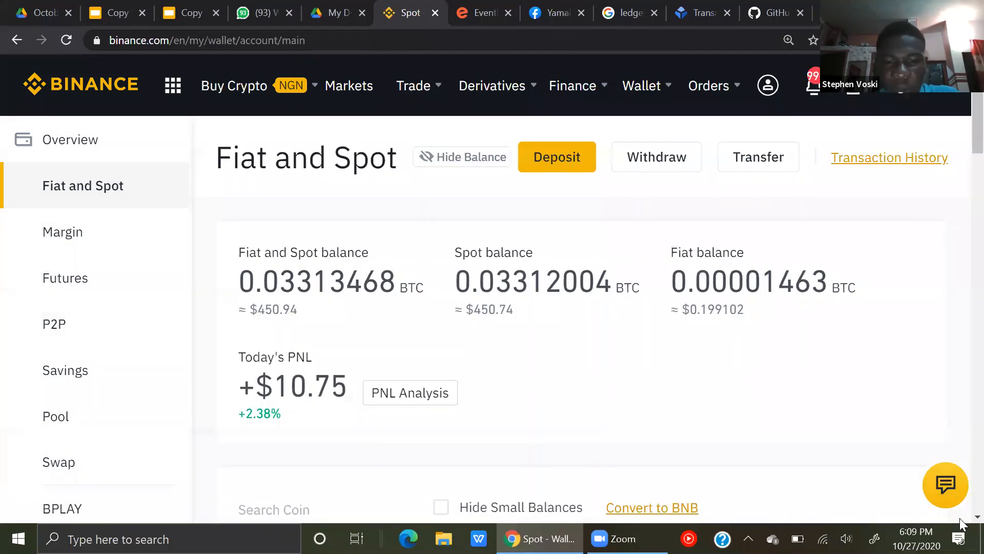
{"action": "scroll", "scroll_direction": "down", "scroll_amount": 3}
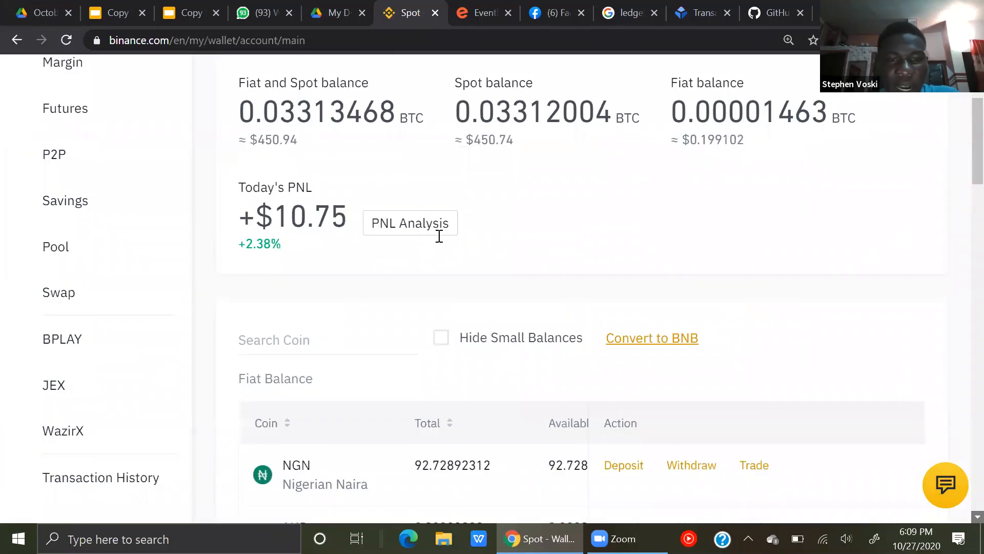
{"action": "scroll", "scroll_direction": "down", "scroll_amount": 3}
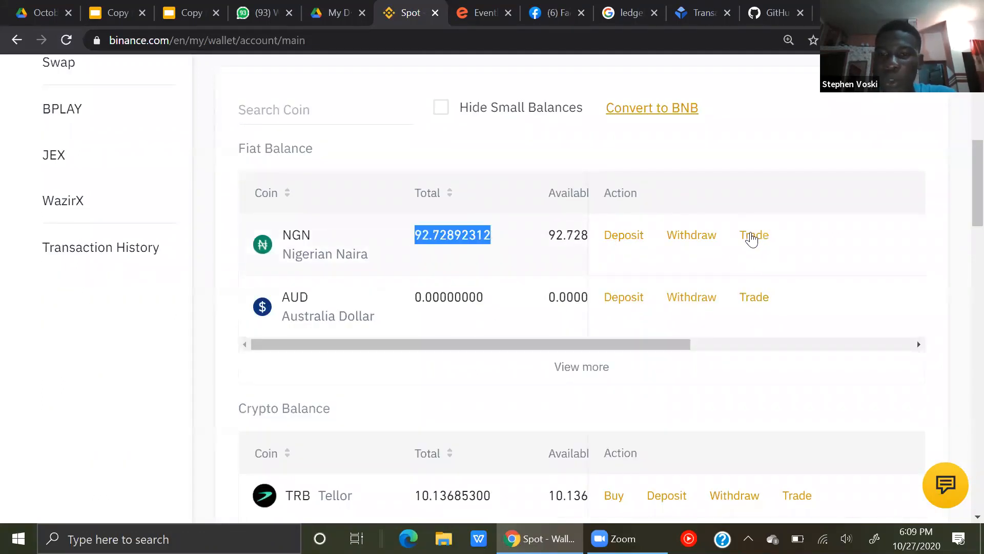
{"action": "left_click", "coordinate": [754, 235]}
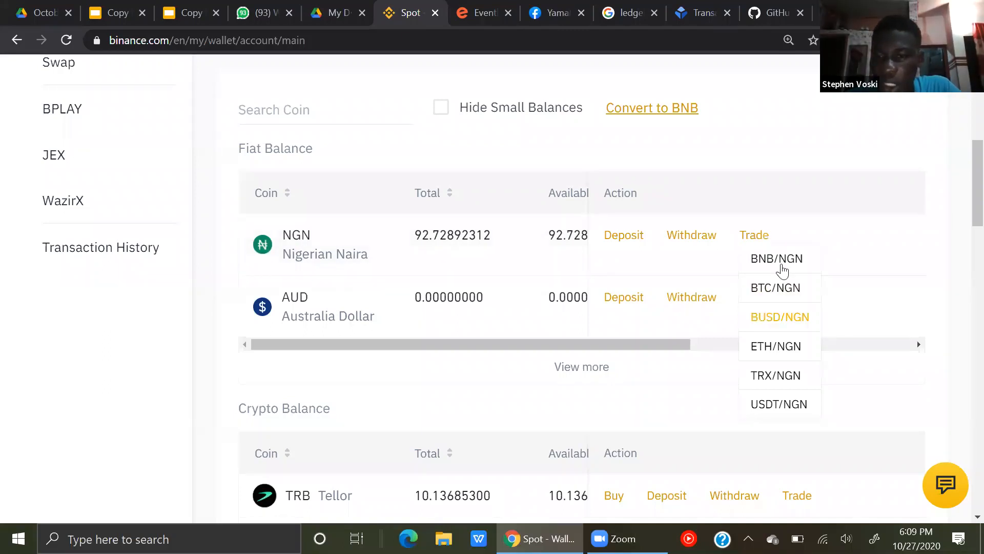
{"action": "mouse_move", "coordinate": [784, 403]}
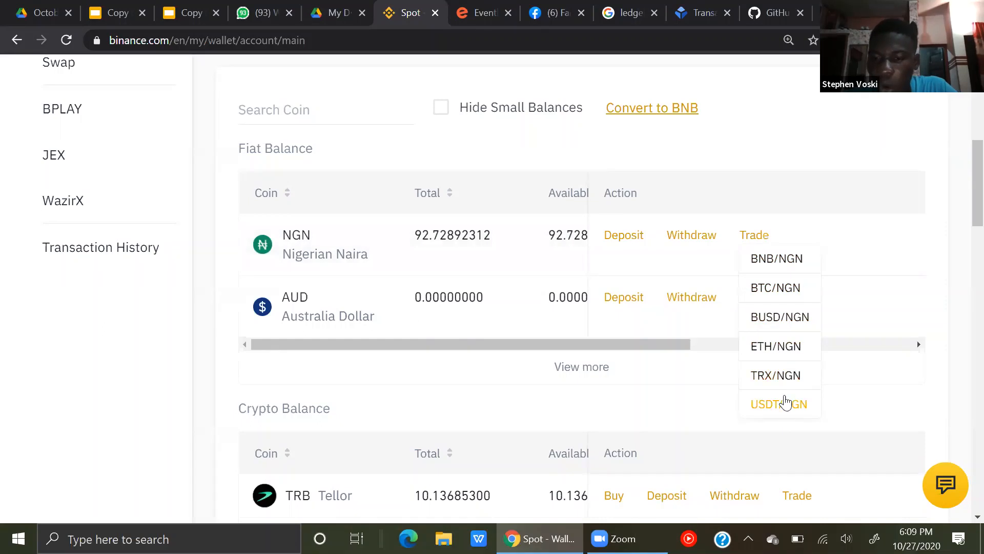
{"action": "mouse_move", "coordinate": [780, 375]}
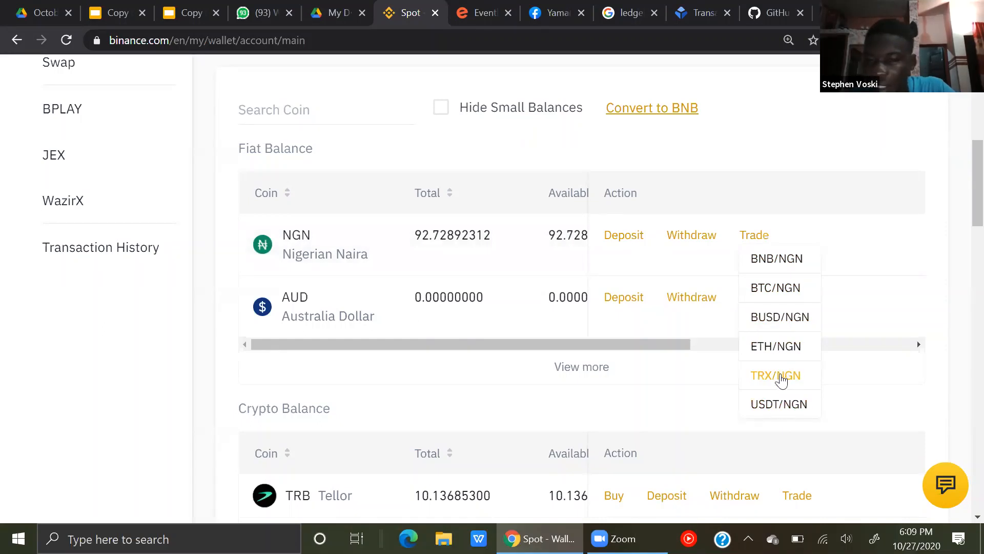
{"action": "mouse_move", "coordinate": [779, 316]}
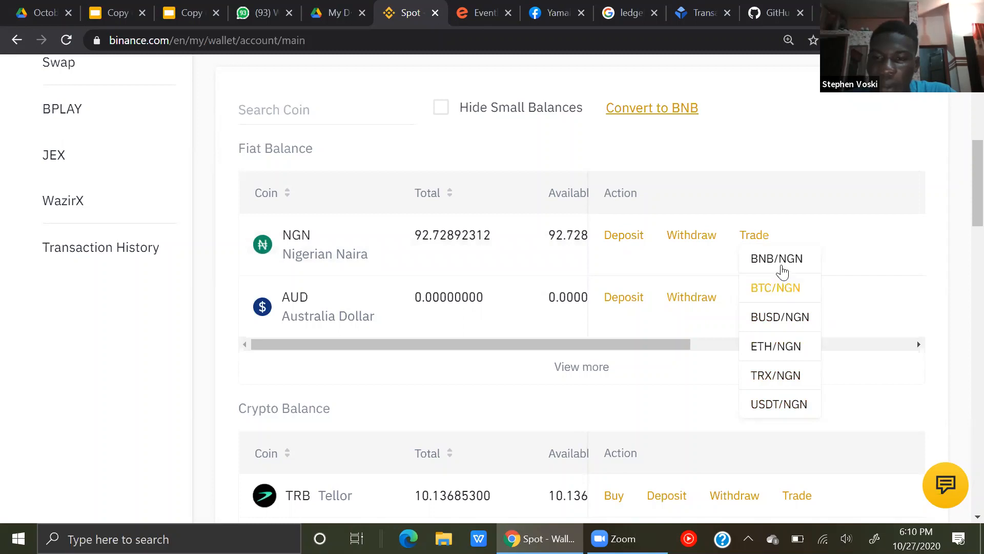
{"action": "mouse_move", "coordinate": [781, 294]}
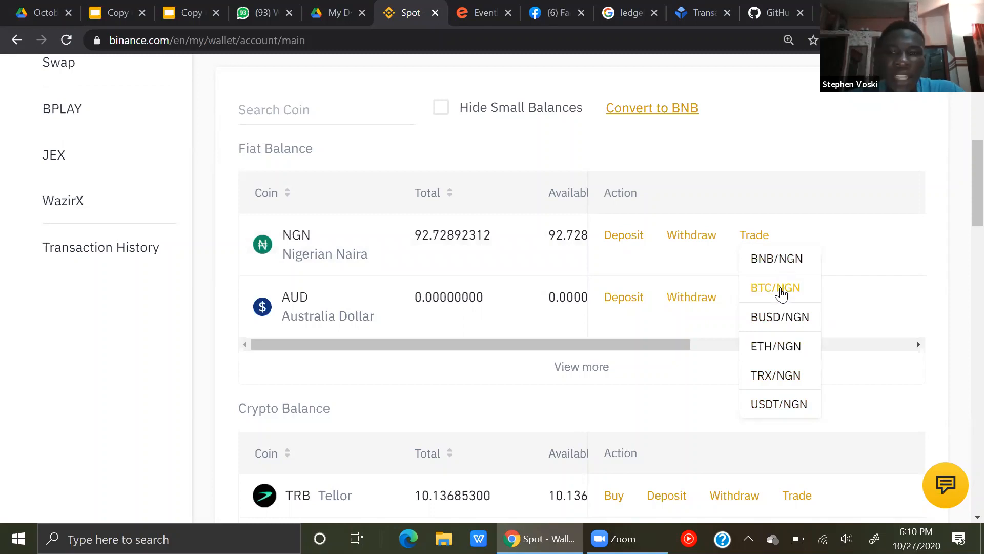
{"action": "left_click", "coordinate": [775, 287]}
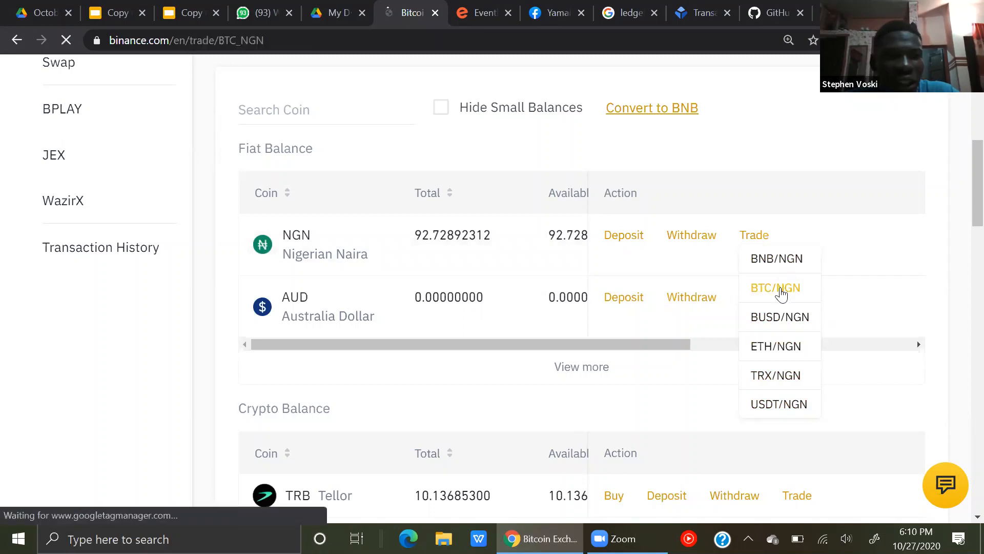
Enter a 100000 NGN total on the BTC/NGN limit buy form, giving about 0.01578 BTC.
{"action": "left_click", "coordinate": [776, 287]}
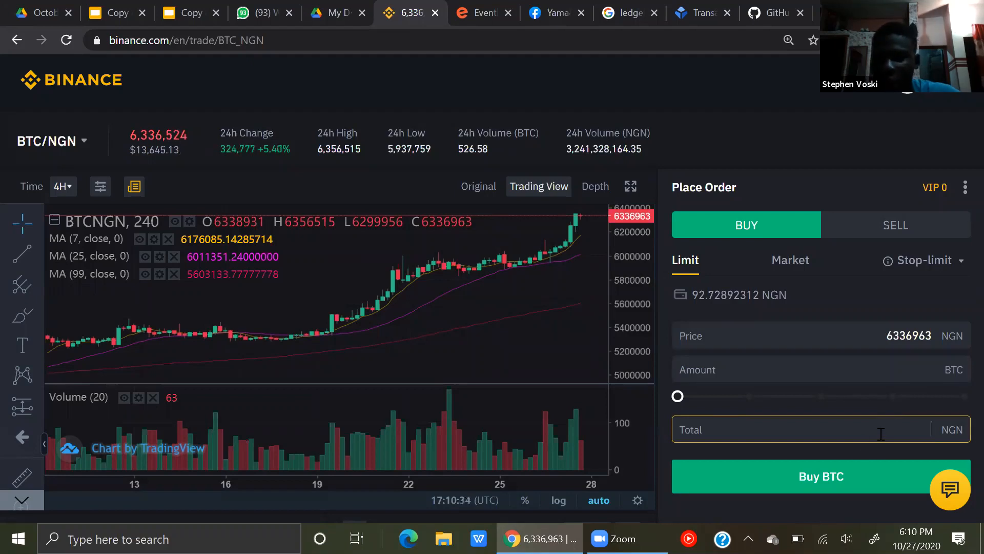
{"action": "type", "text": "1"}
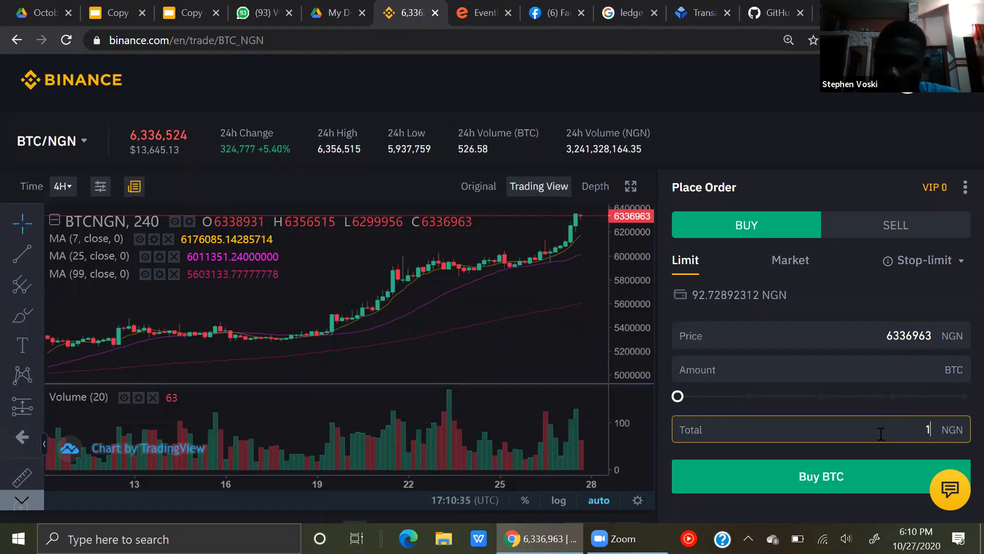
{"action": "type", "text": "00000"}
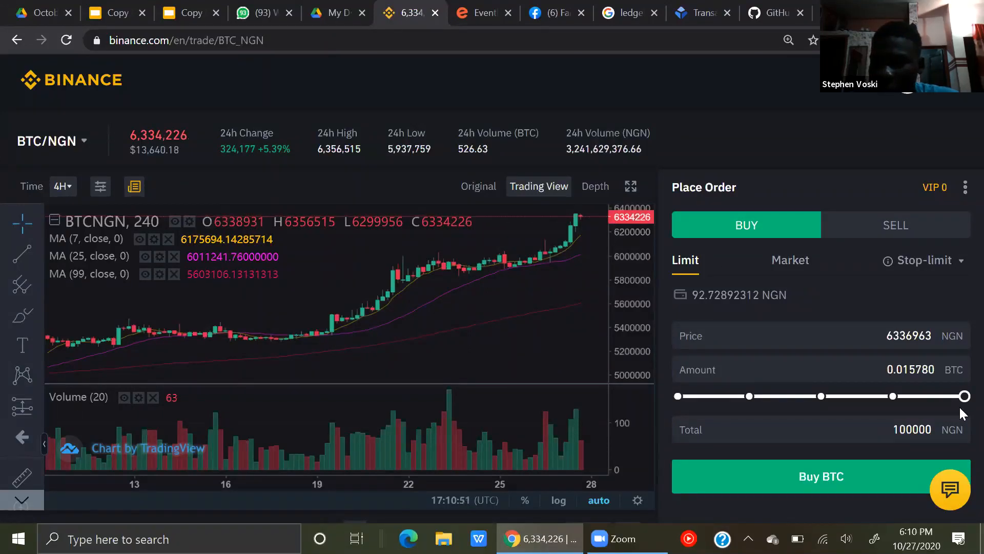
{"action": "left_click", "coordinate": [816, 429]}
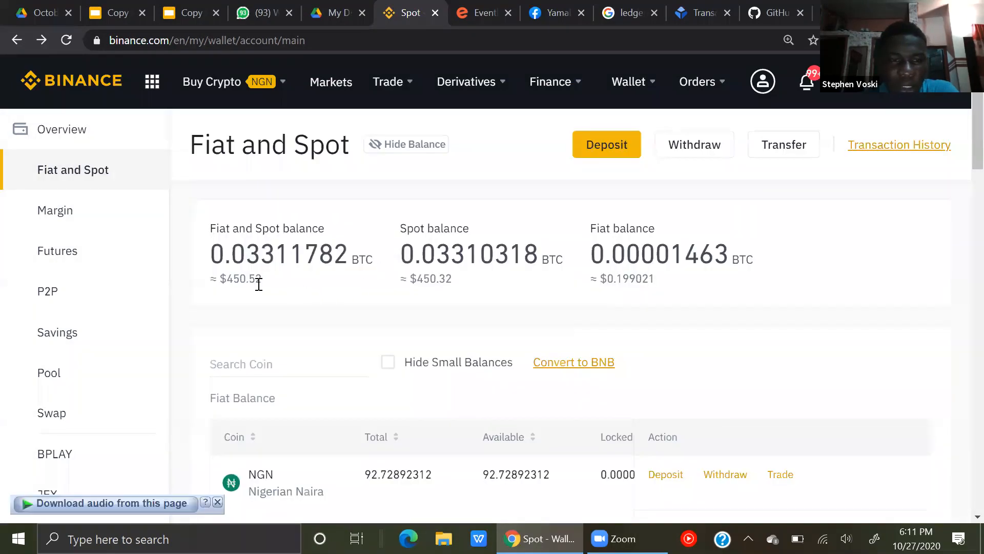
Open the BTC/NGN market from the Bitcoin row's trading pairs in the Crypto Balance table.
{"action": "scroll", "scroll_direction": "down", "scroll_amount": 3}
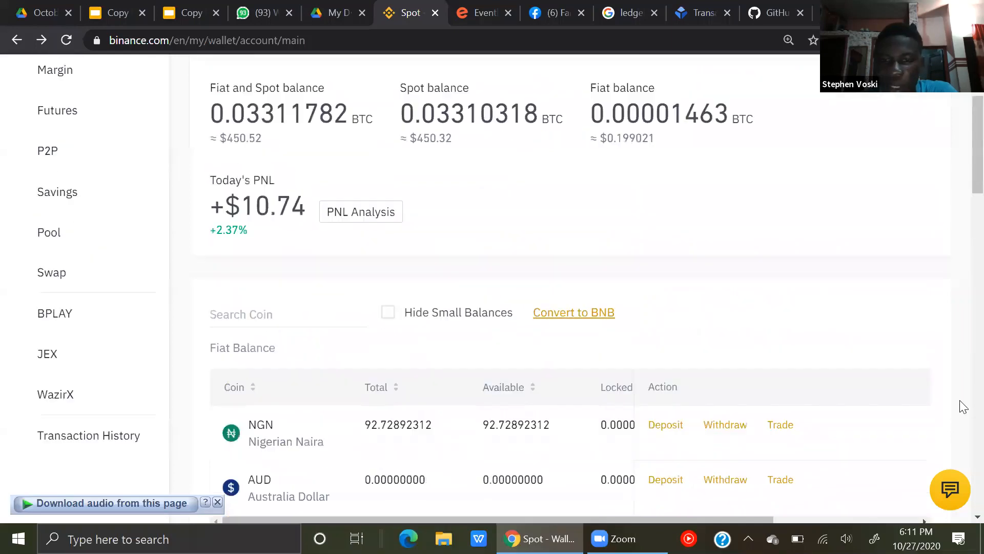
{"action": "scroll", "scroll_direction": "down", "scroll_amount": 3}
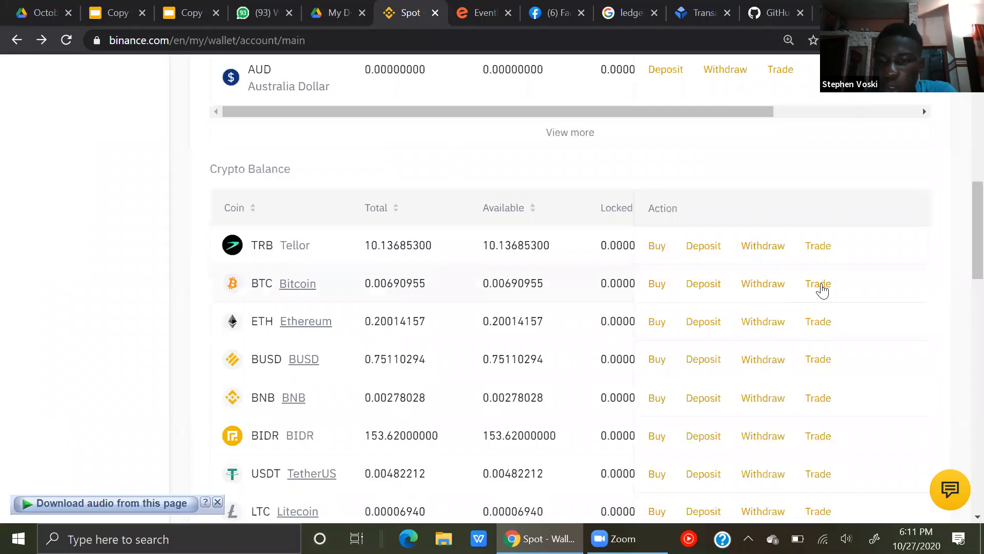
{"action": "mouse_move", "coordinate": [890, 481]}
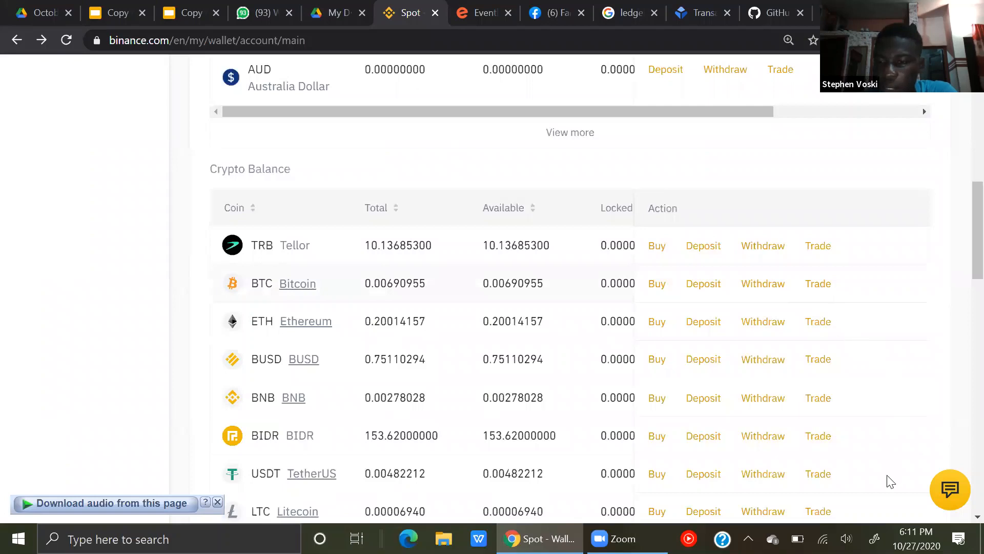
{"action": "left_click", "coordinate": [818, 283]}
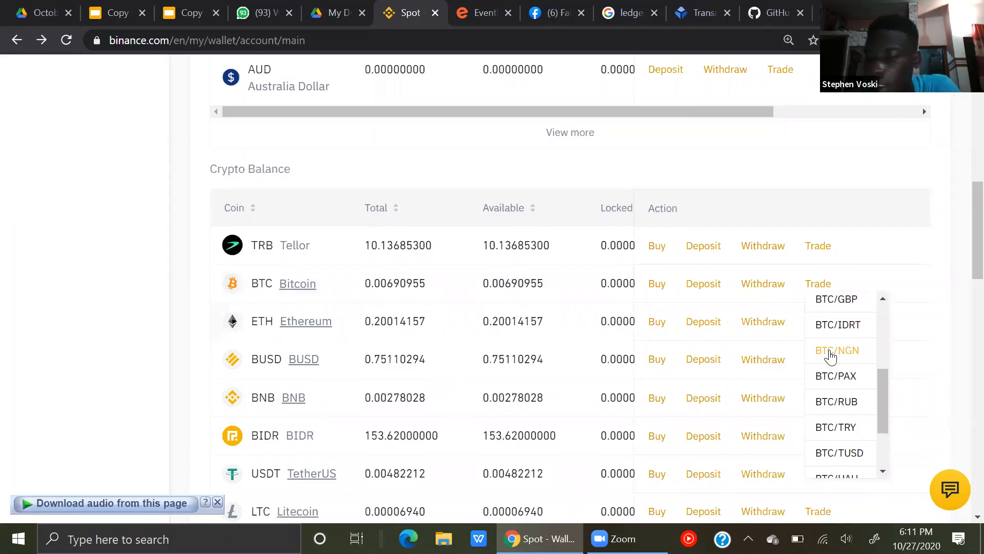
{"action": "left_click", "coordinate": [838, 350]}
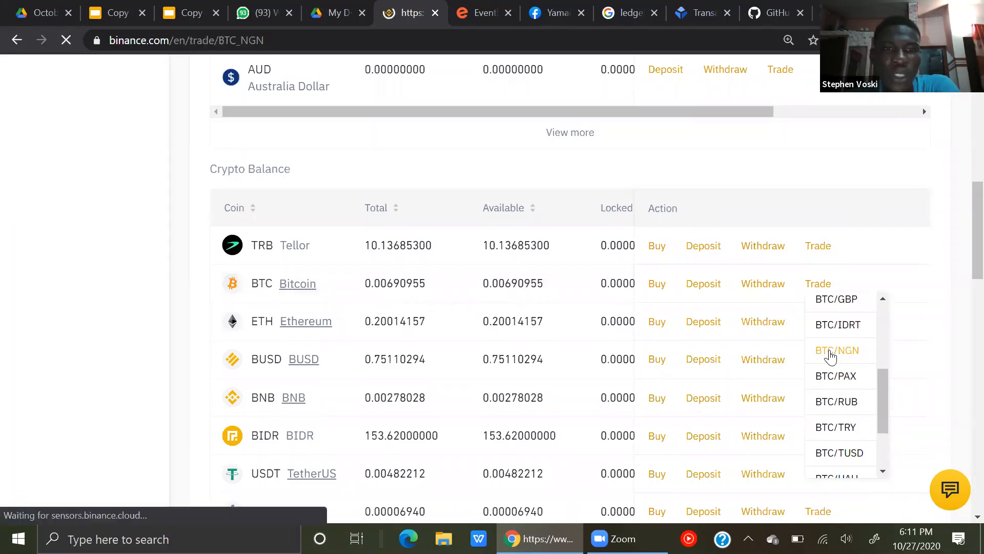
{"action": "mouse_move", "coordinate": [936, 201]}
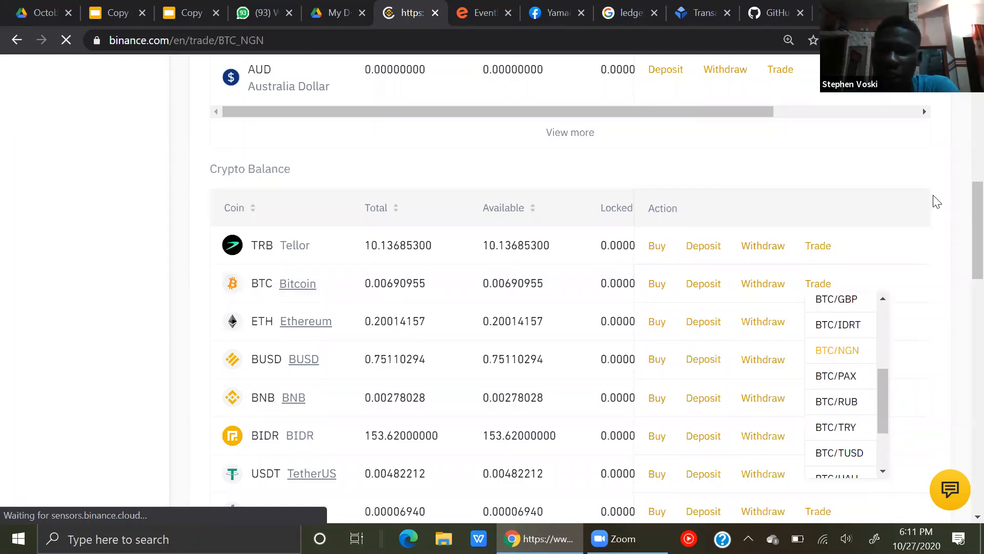
{"action": "mouse_move", "coordinate": [828, 211]}
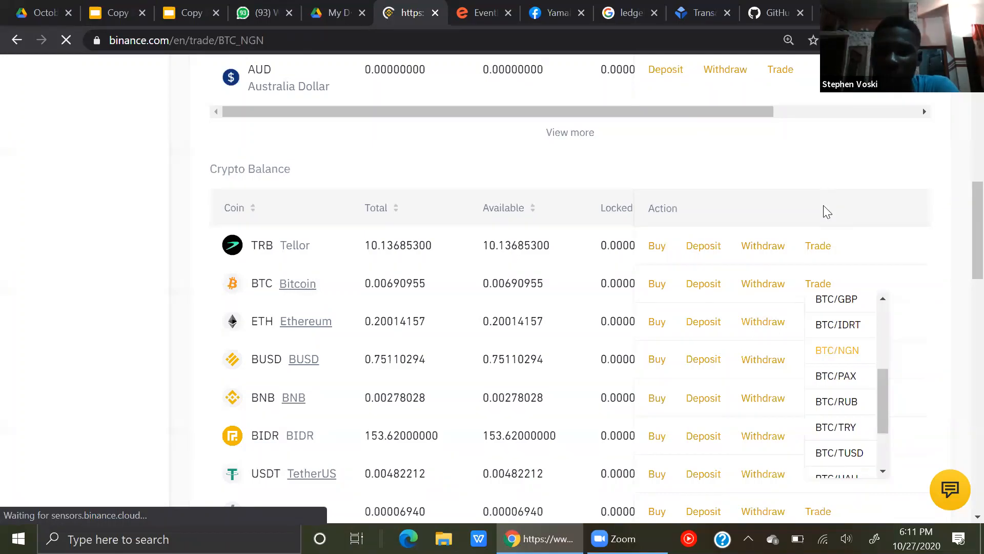
{"action": "left_click", "coordinate": [836, 350]}
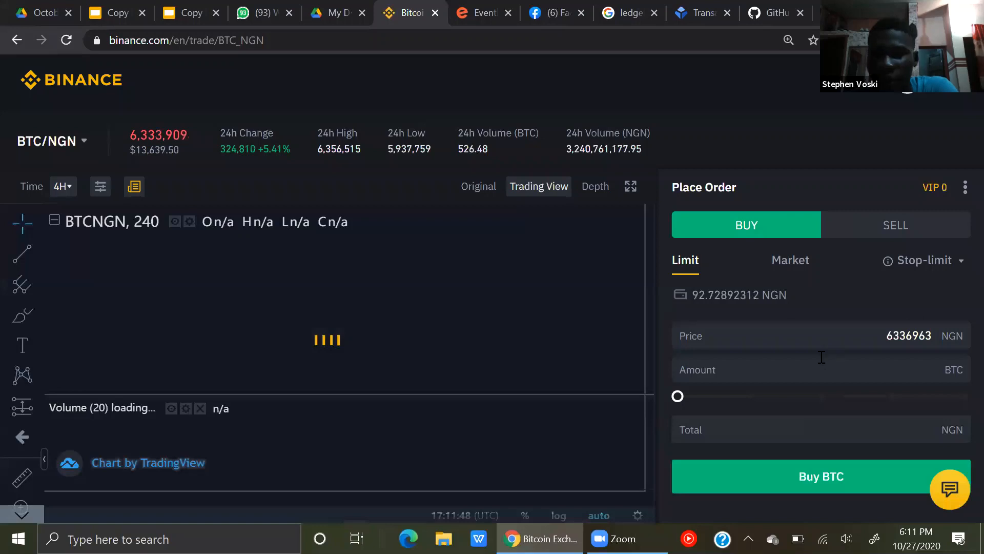
Switch to Sell and slide the amount to 100%, selling 0.006909 BTC at 6,336,963 NGN.
{"action": "left_click", "coordinate": [896, 224]}
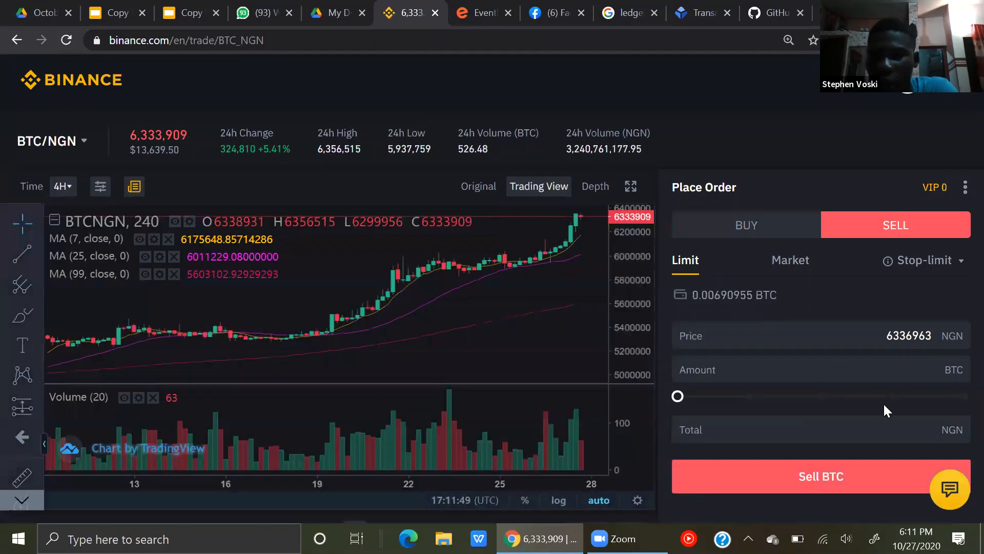
{"action": "mouse_move", "coordinate": [926, 397]}
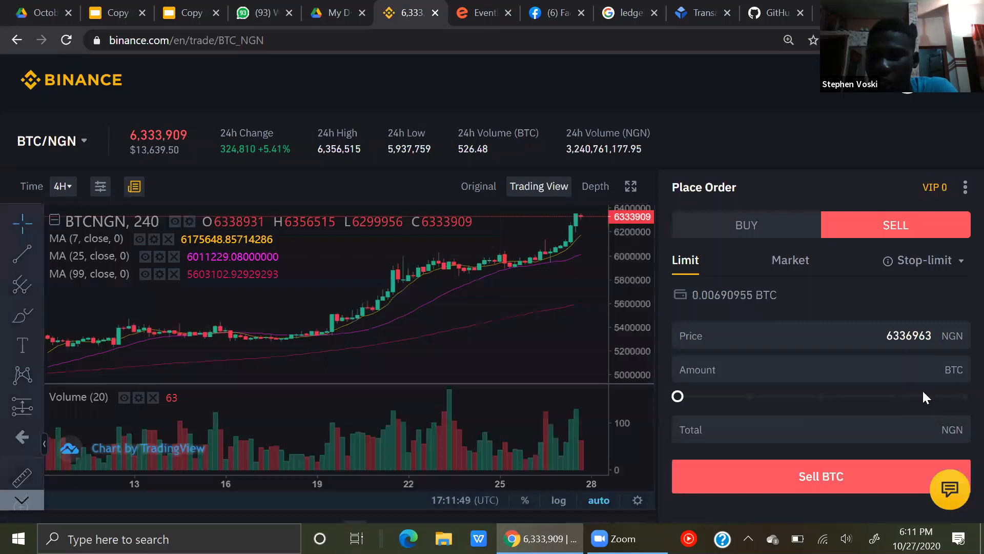
{"action": "left_click_drag", "start_coordinate": [677, 396], "coordinate": [958, 396]}
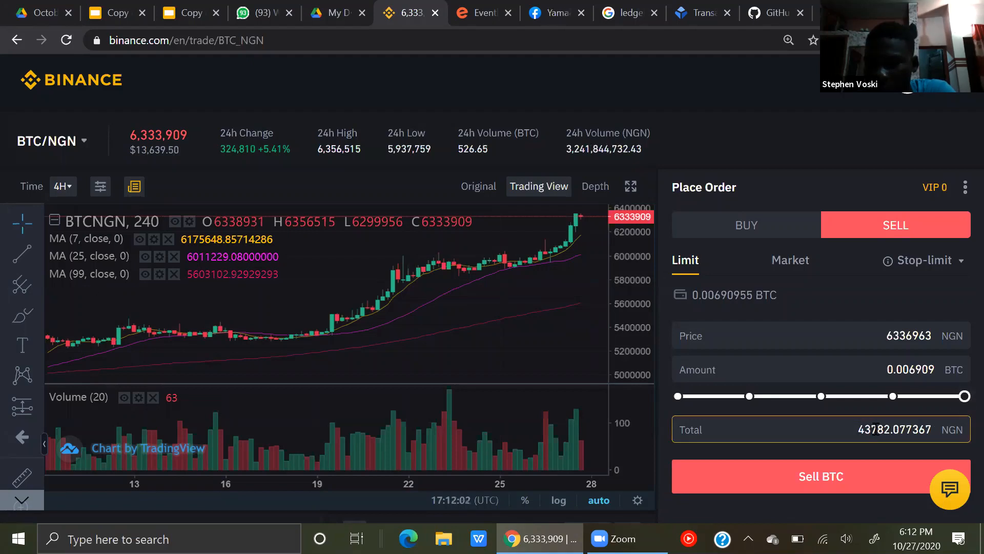
{"action": "mouse_move", "coordinate": [963, 475]}
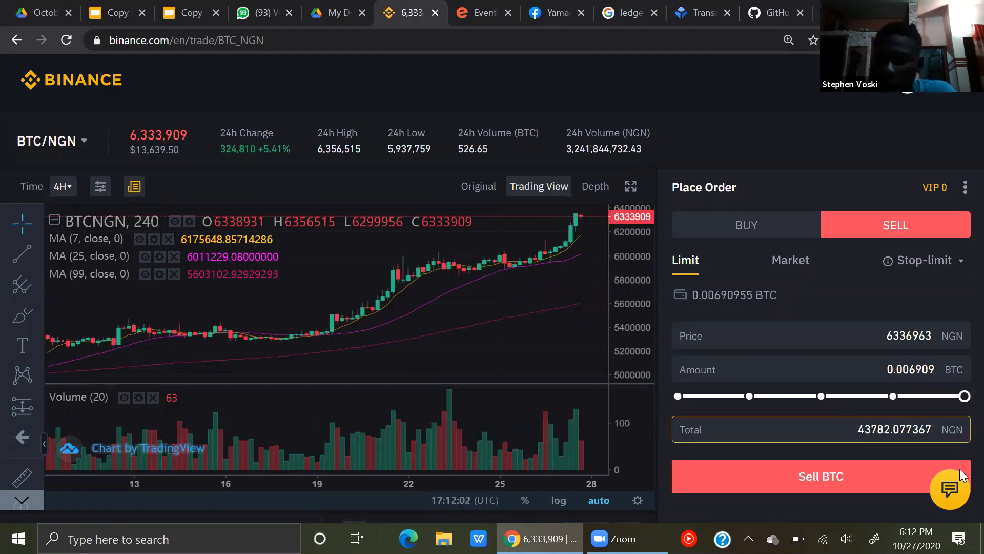
{"action": "mouse_move", "coordinate": [851, 483]}
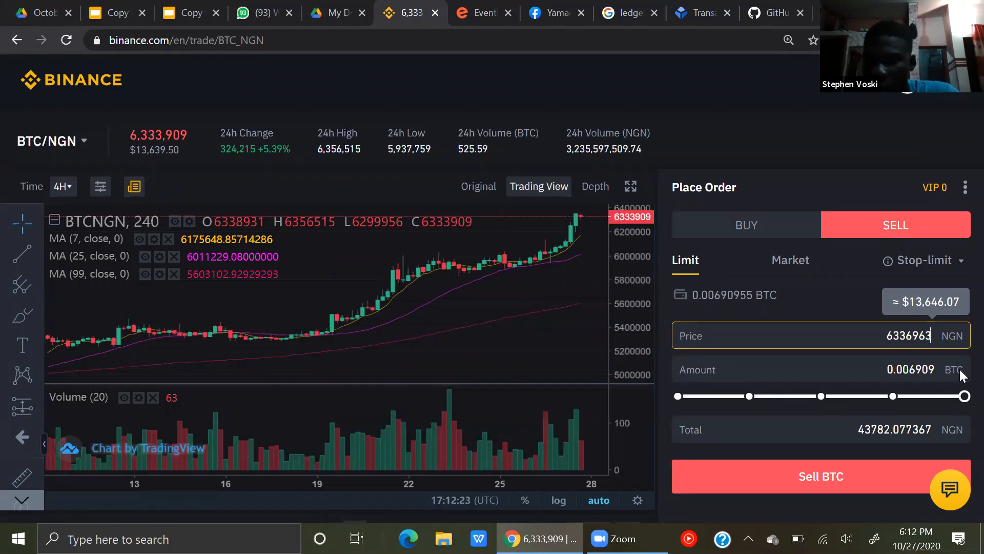
{"action": "mouse_move", "coordinate": [963, 418]}
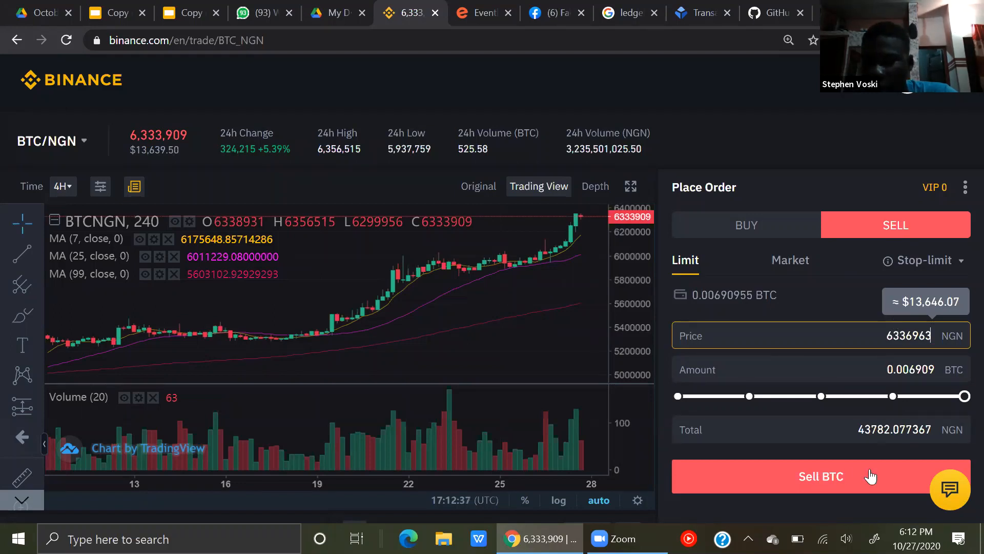
{"action": "mouse_move", "coordinate": [912, 259]}
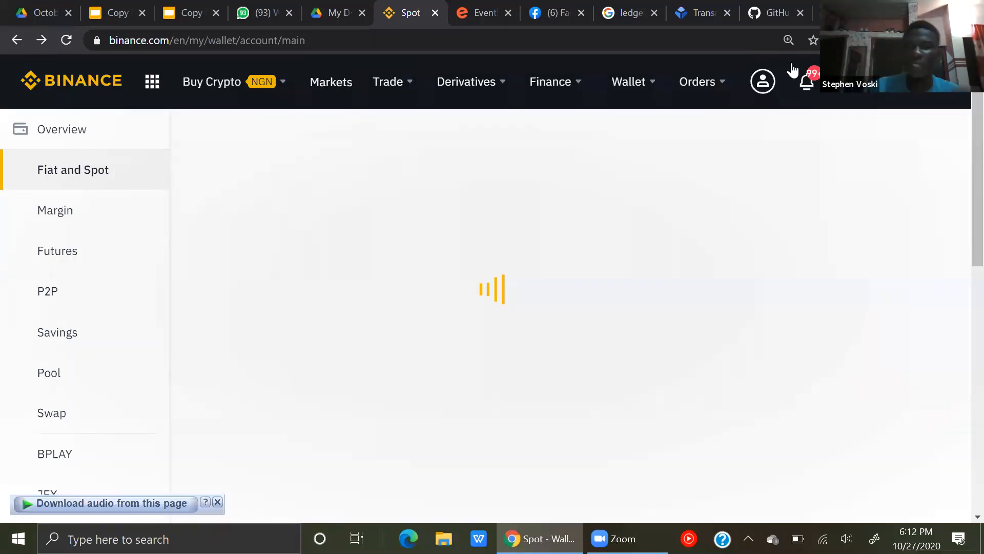
Check the account notifications and open the withdrawal page showing 0.00690955 BTC available.
{"action": "left_click", "coordinate": [807, 82]}
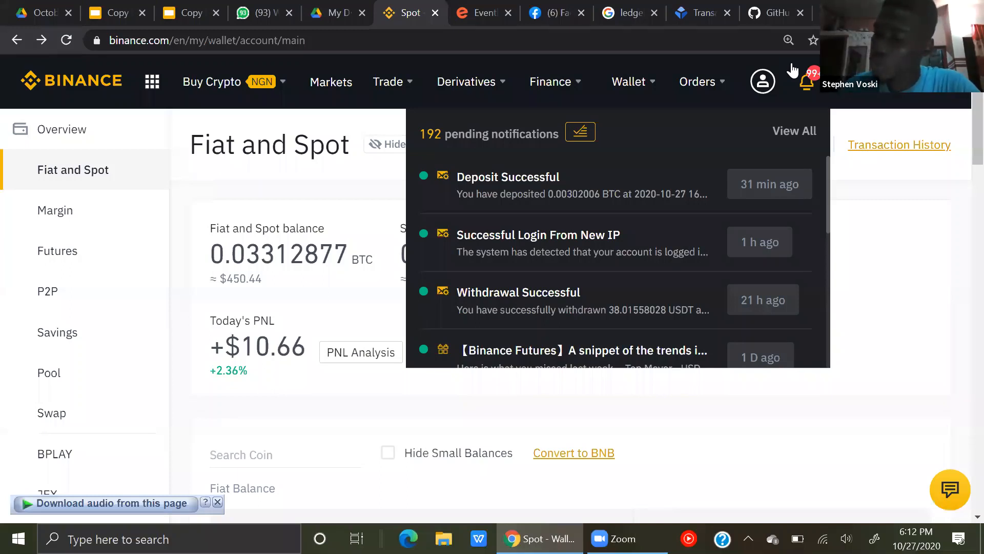
{"action": "mouse_move", "coordinate": [967, 184]}
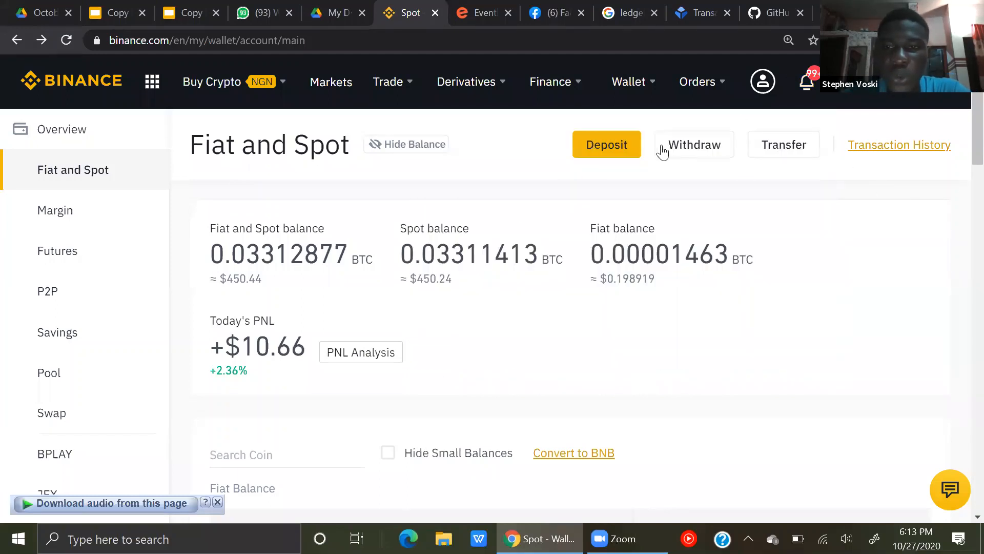
{"action": "left_click", "coordinate": [694, 145]}
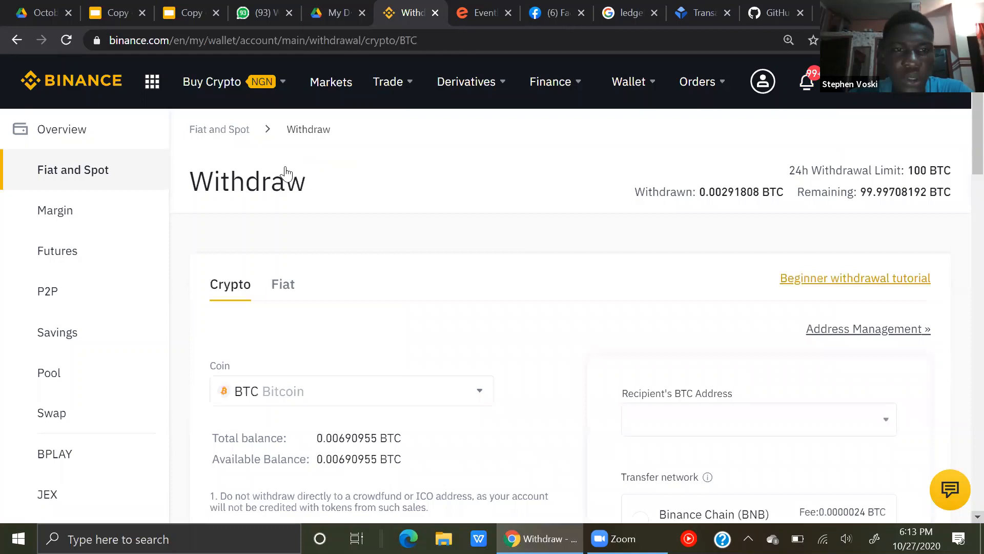
Switch to fiat withdrawal, enter an NGN amount and clear it again with Backspace.
{"action": "scroll", "scroll_direction": "down", "scroll_amount": 3}
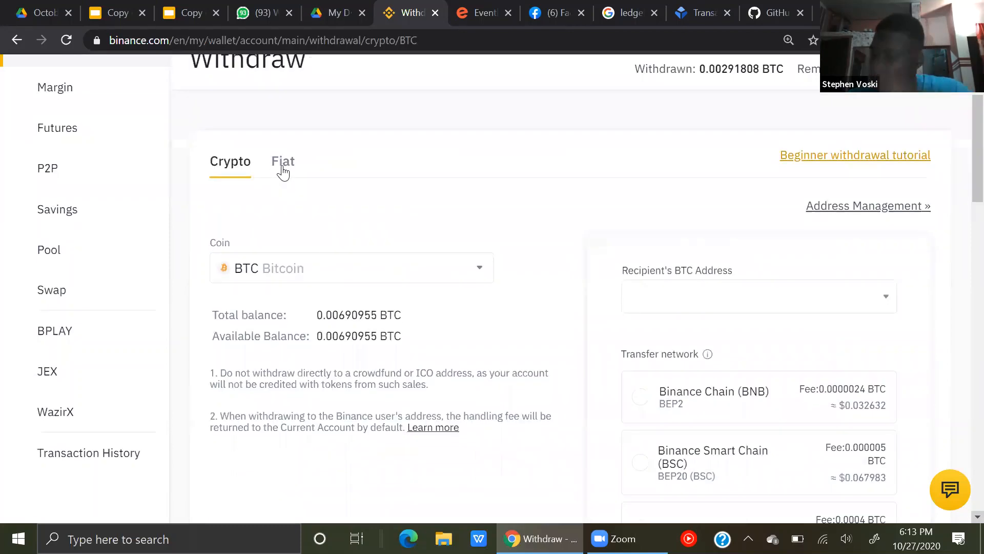
{"action": "left_click", "coordinate": [283, 161]}
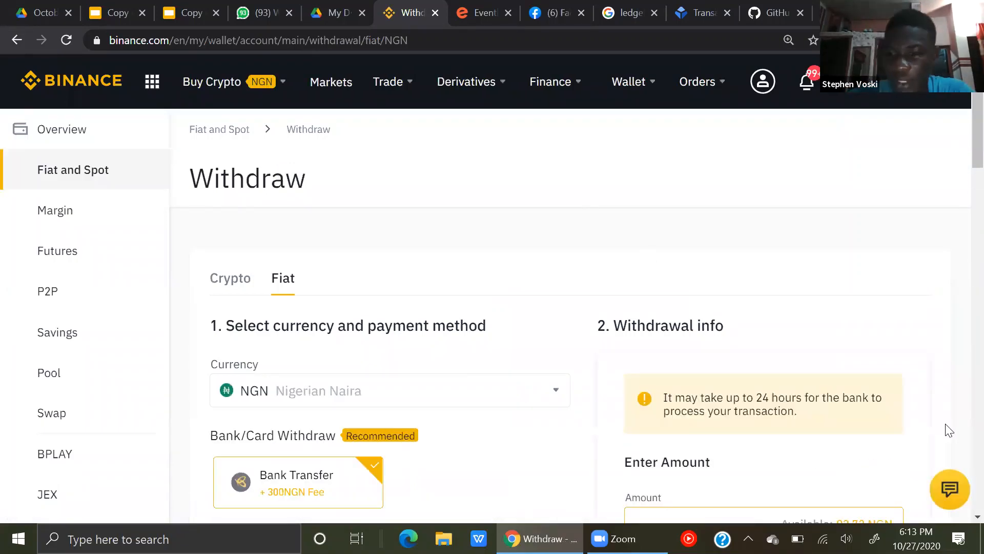
{"action": "mouse_move", "coordinate": [963, 522]}
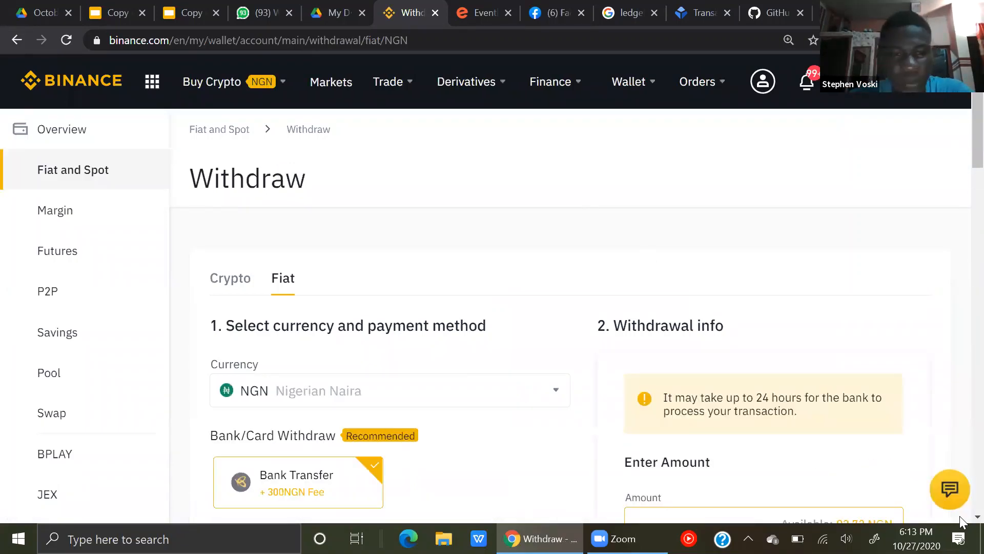
{"action": "scroll", "scroll_direction": "down", "scroll_amount": 3}
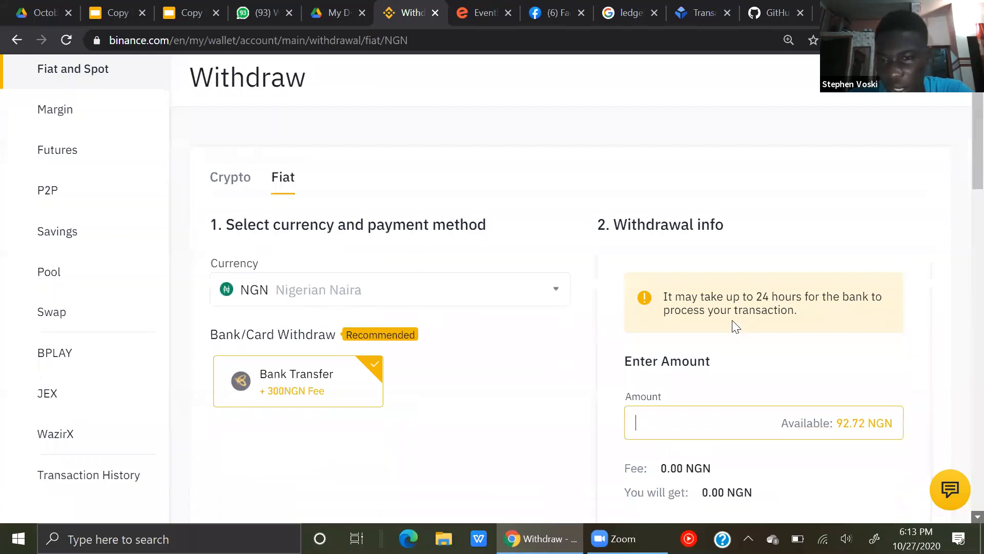
{"action": "scroll", "scroll_direction": "down", "scroll_amount": 3}
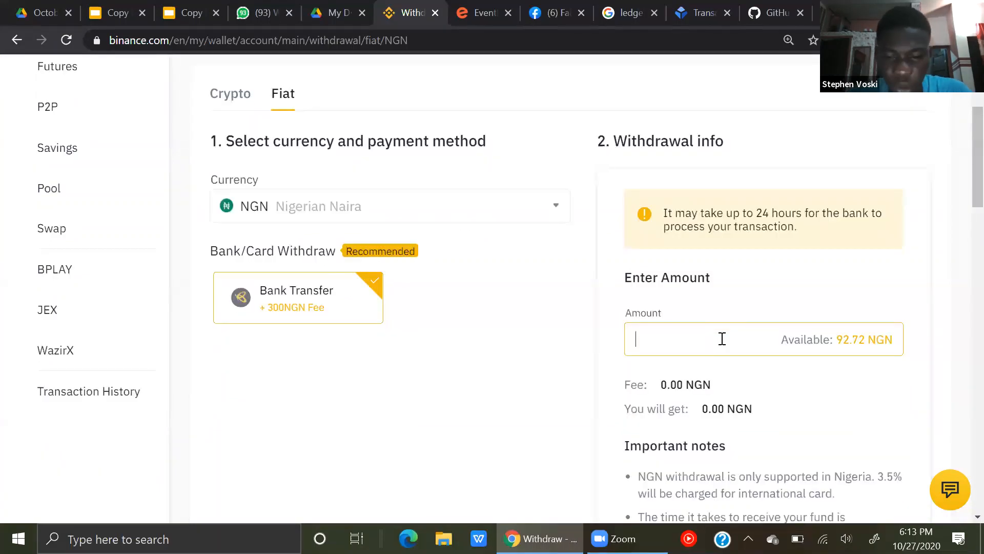
{"action": "type", "text": "100000"}
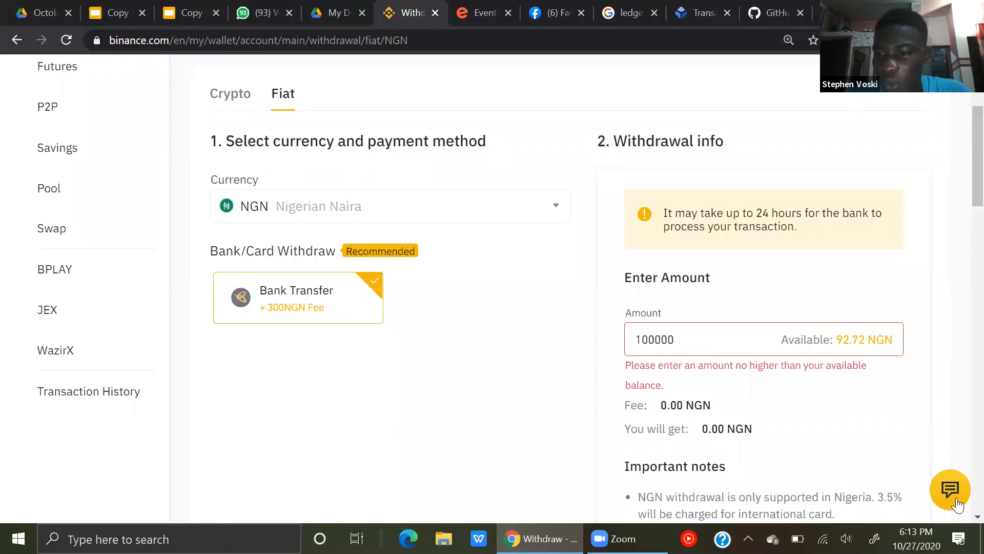
{"action": "scroll", "scroll_direction": "down", "scroll_amount": 3}
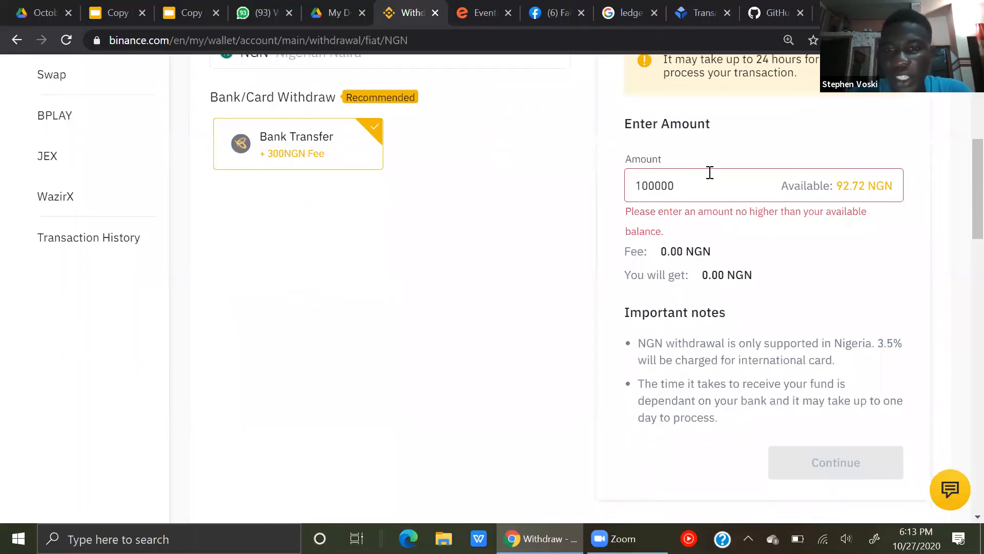
{"action": "key", "text": "backspace"}
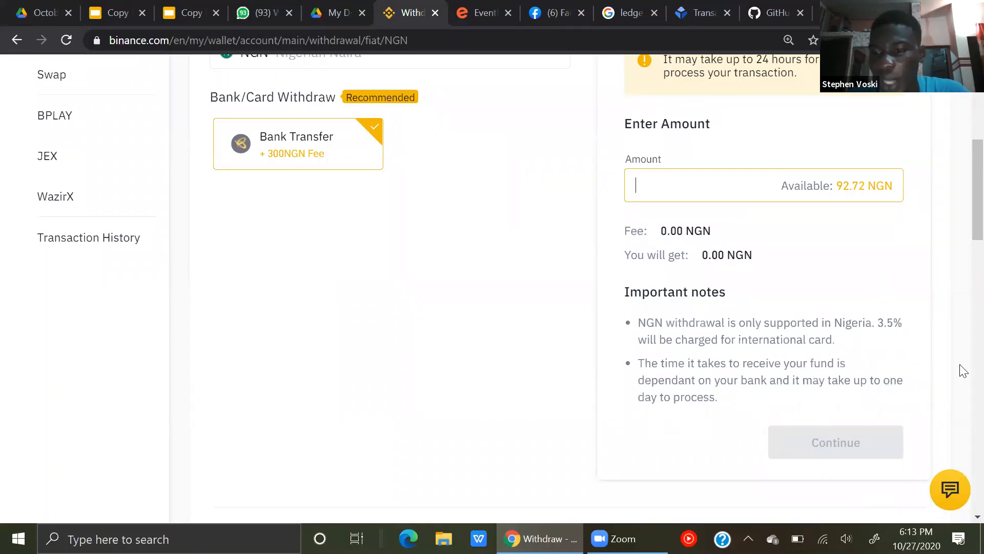
Go to the account dashboard showing about 0.0331 BTC.
{"action": "scroll", "scroll_direction": "down", "scroll_amount": 3}
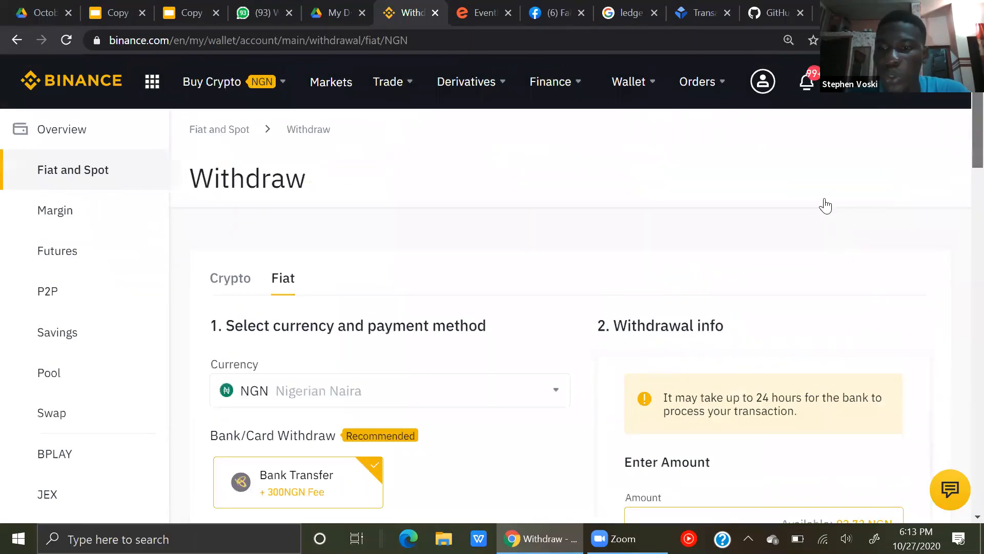
{"action": "left_click", "coordinate": [762, 80]}
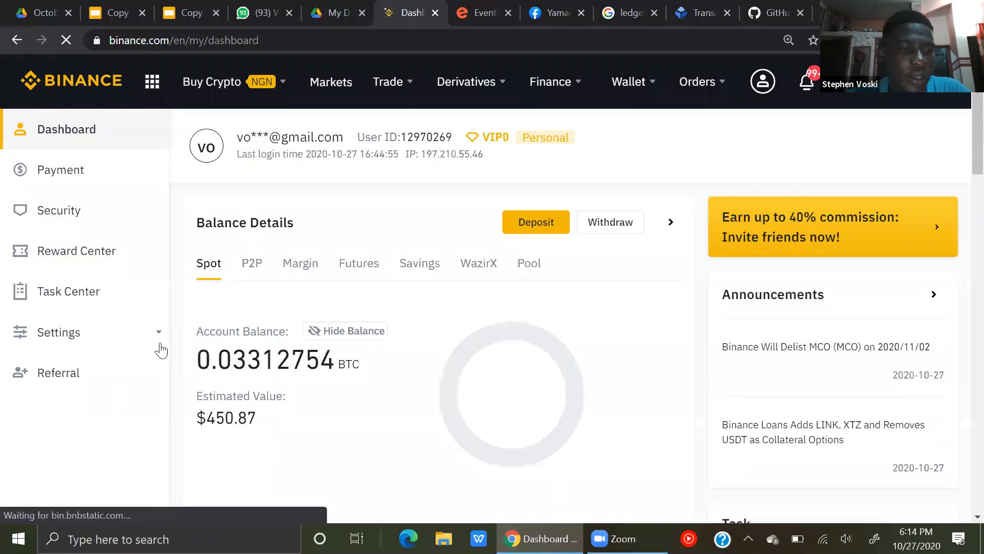
Expand Settings and review the Basic Info profile: identity verified, 100 BTC withdrawal limit.
{"action": "left_click", "coordinate": [58, 332]}
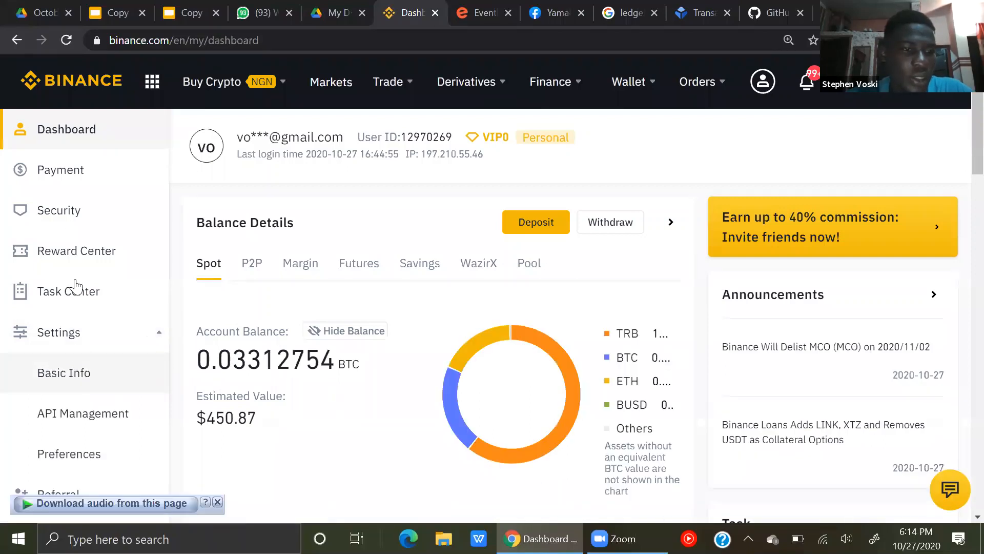
{"action": "mouse_move", "coordinate": [110, 213]}
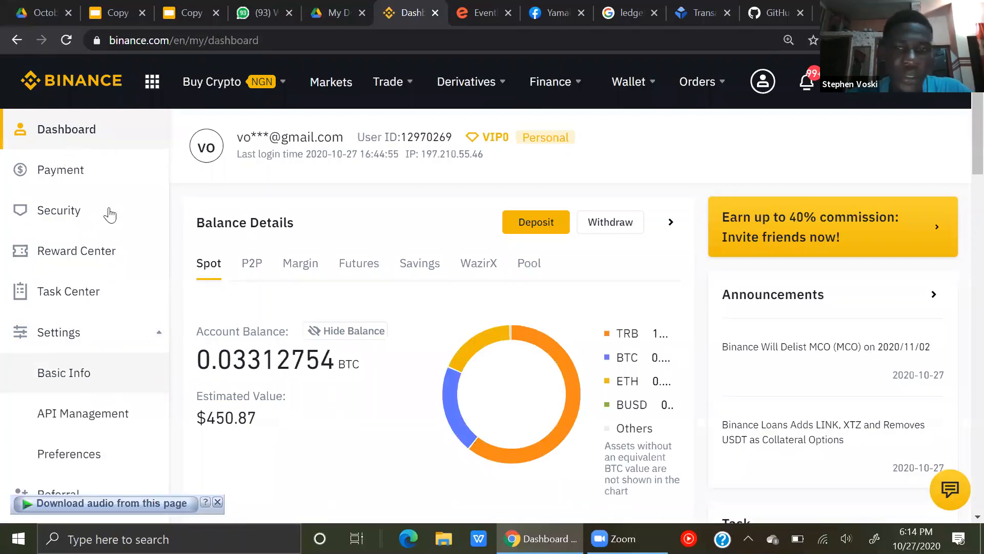
{"action": "scroll", "scroll_direction": "down", "scroll_amount": 3}
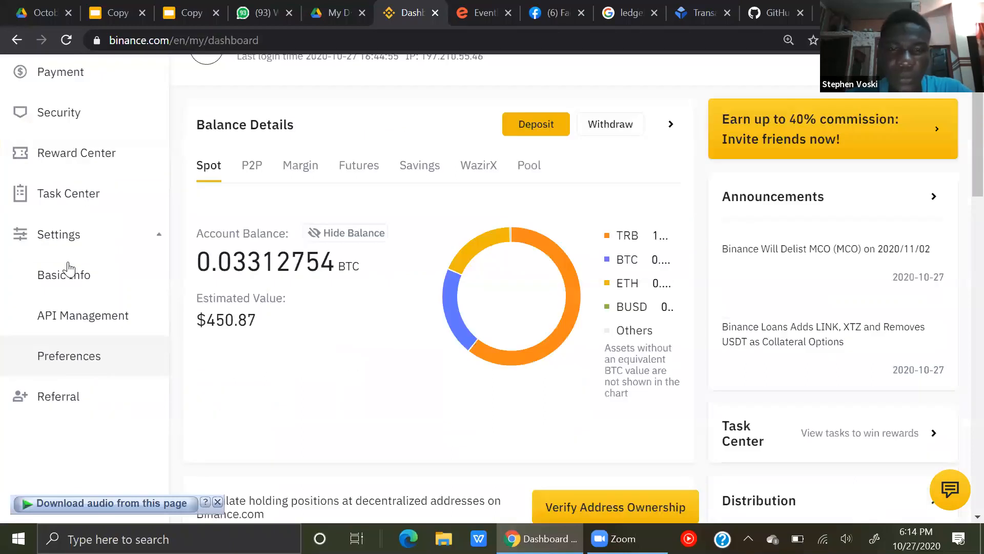
{"action": "mouse_move", "coordinate": [394, 329]}
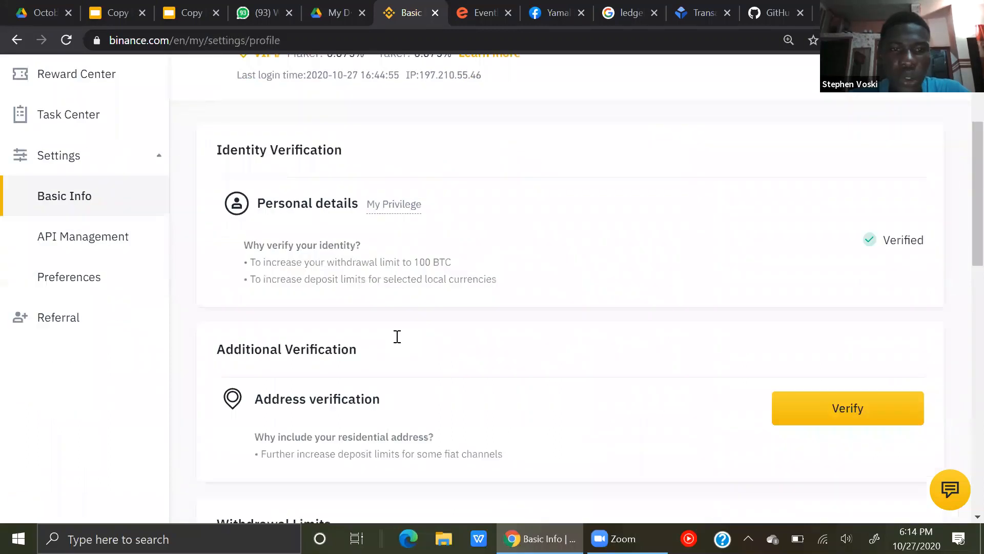
{"action": "scroll", "scroll_direction": "down", "scroll_amount": 3}
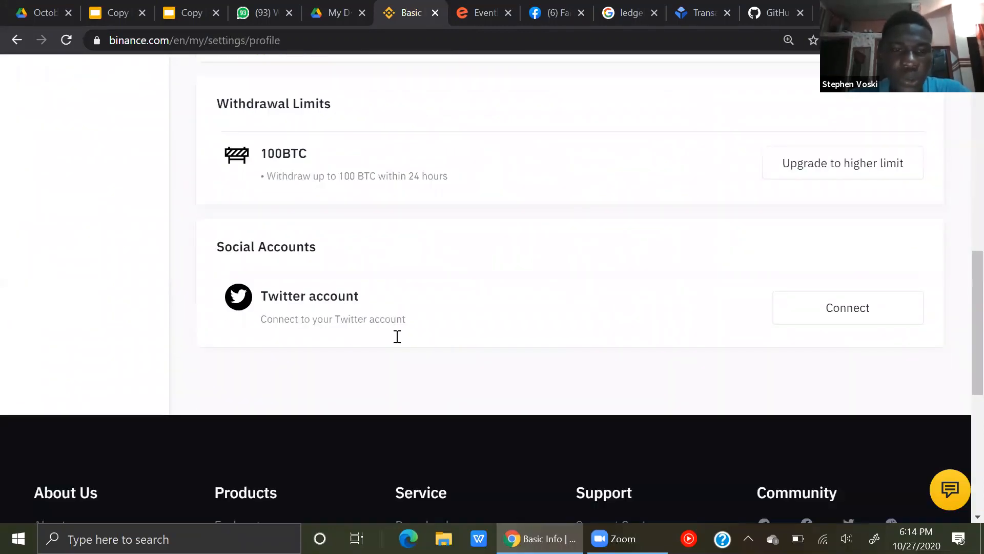
{"action": "scroll", "scroll_direction": "up", "scroll_amount": 3}
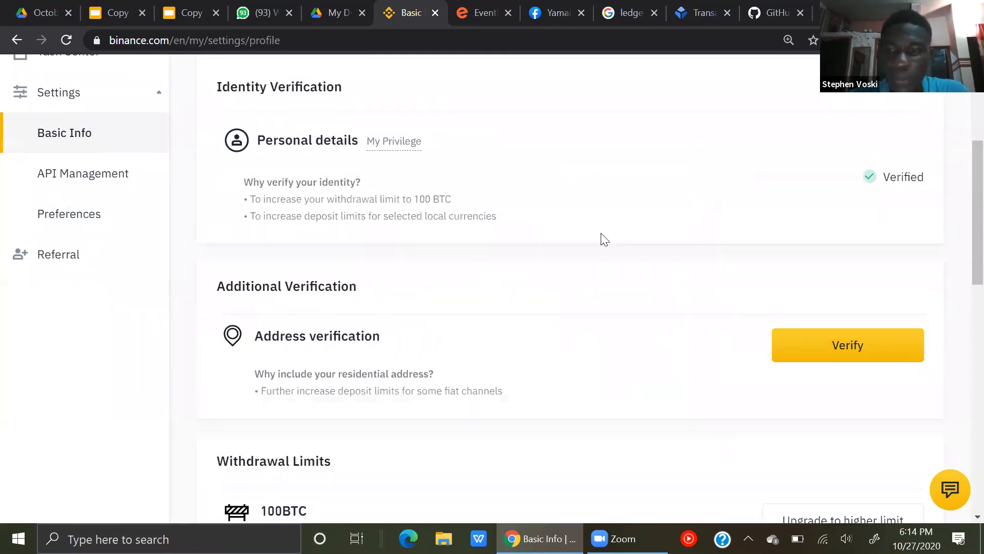
{"action": "mouse_move", "coordinate": [760, 304]}
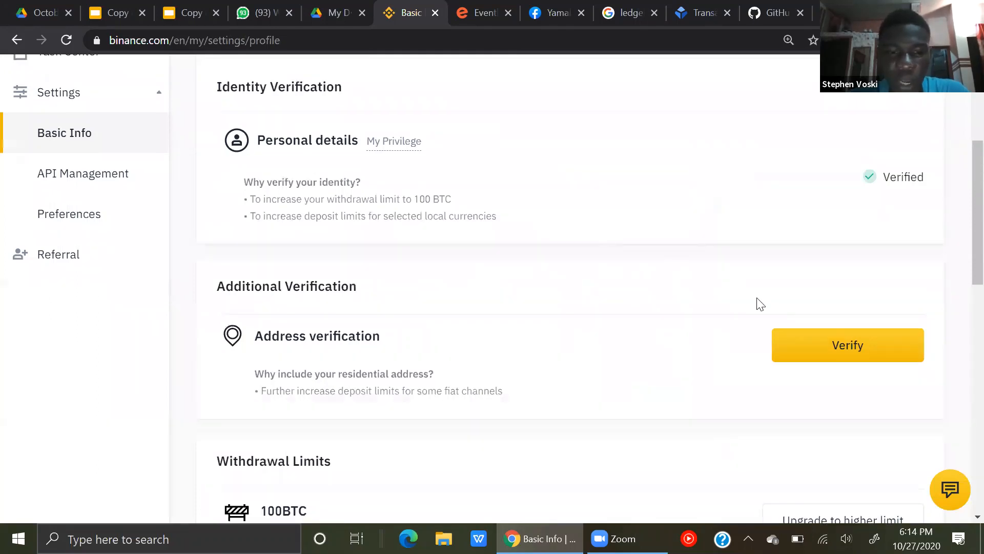
{"action": "scroll", "scroll_direction": "up", "scroll_amount": 3}
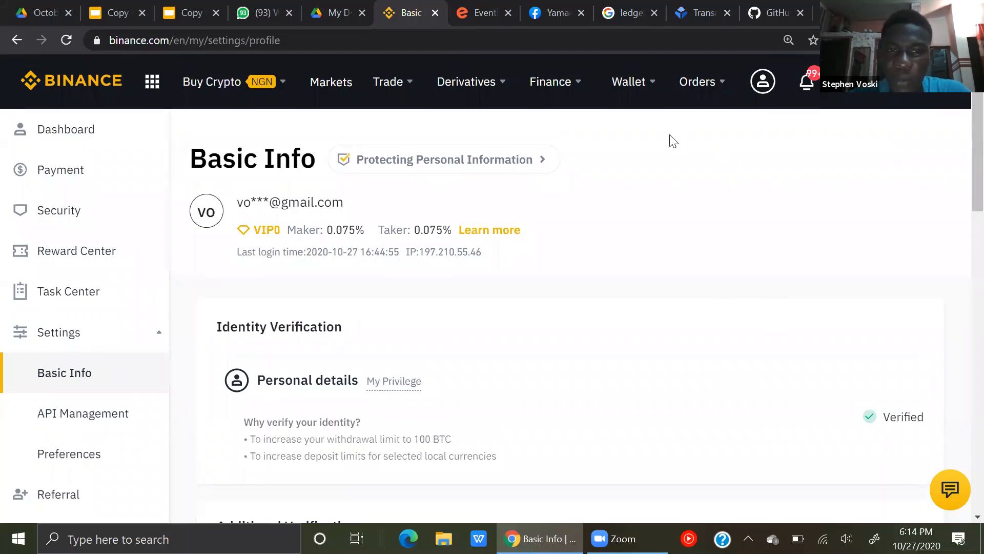
{"action": "mouse_move", "coordinate": [150, 402]}
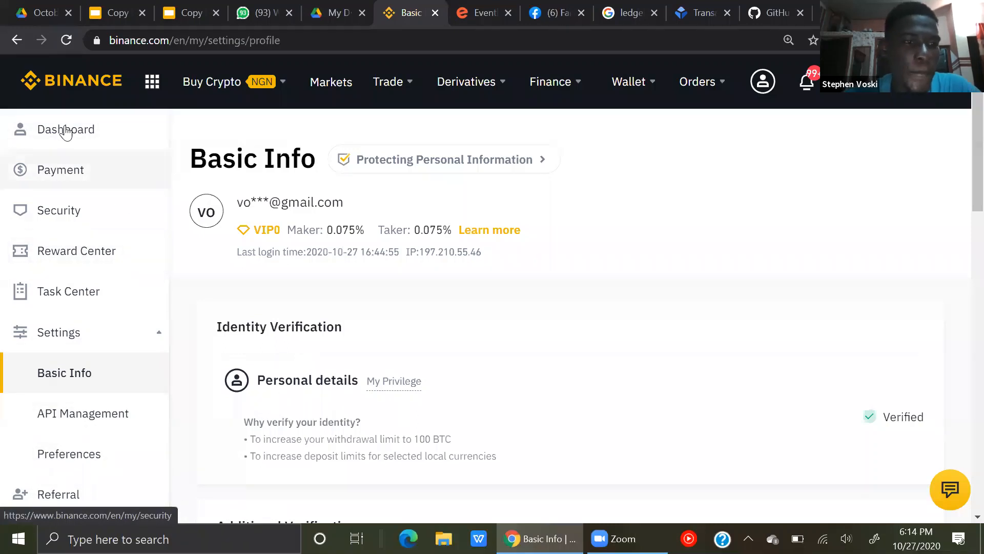
Show the Payment page listing the account's payment methods.
{"action": "left_click", "coordinate": [60, 169]}
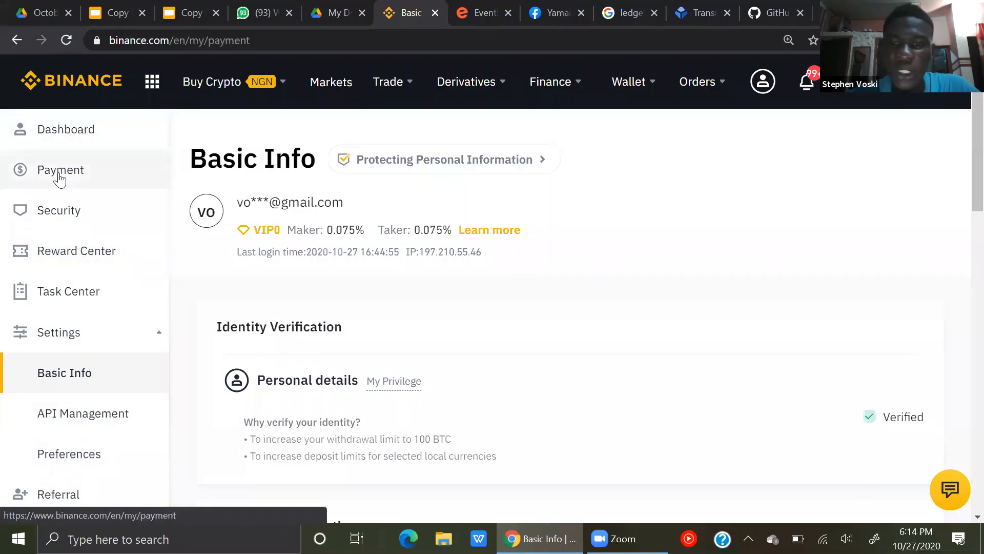
{"action": "left_click", "coordinate": [61, 169]}
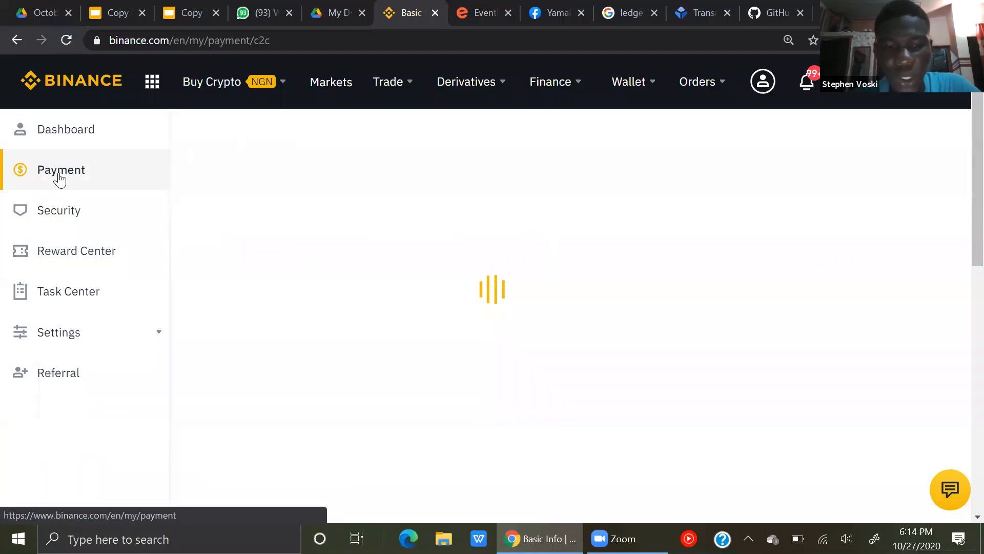
{"action": "left_click", "coordinate": [60, 169]}
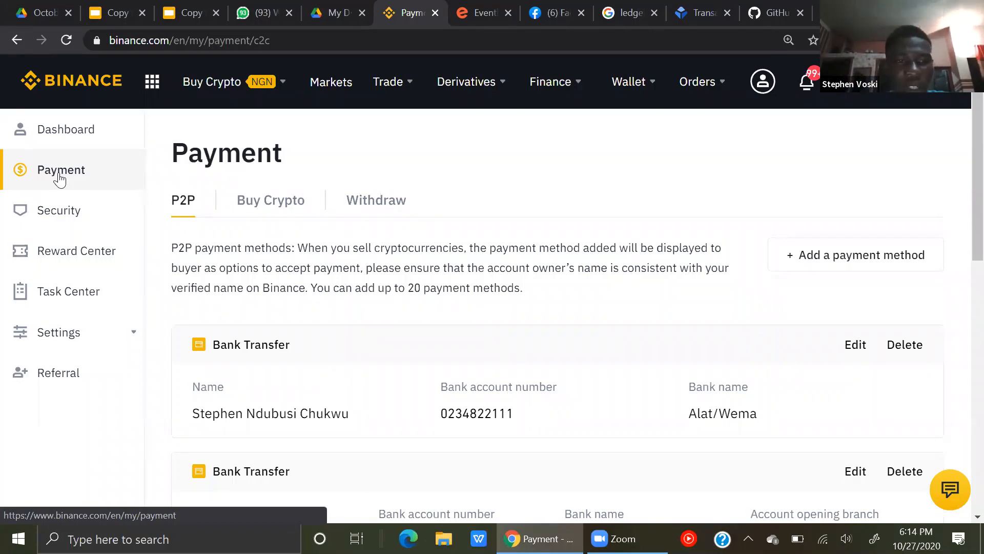
{"action": "scroll", "scroll_direction": "down", "scroll_amount": 3}
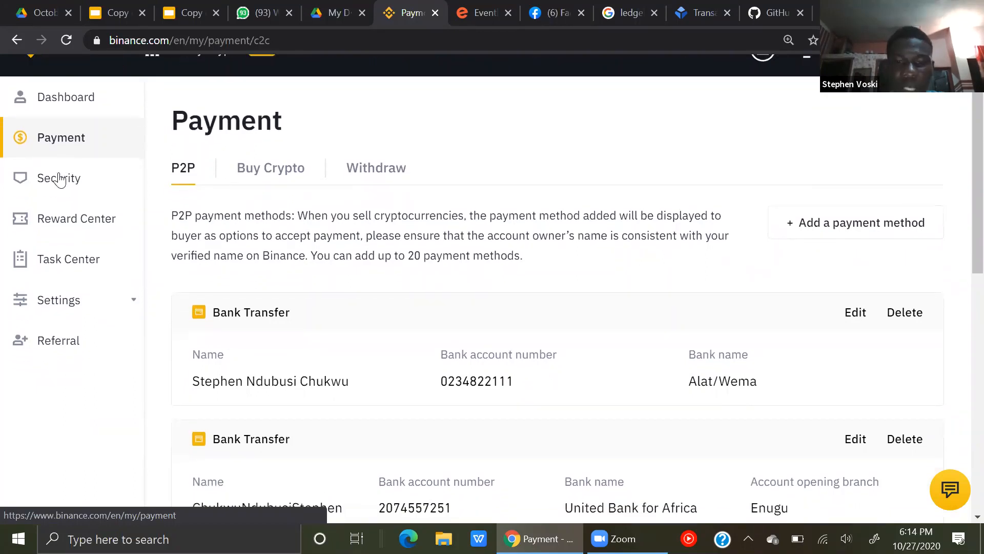
{"action": "scroll", "scroll_direction": "down", "scroll_amount": 3}
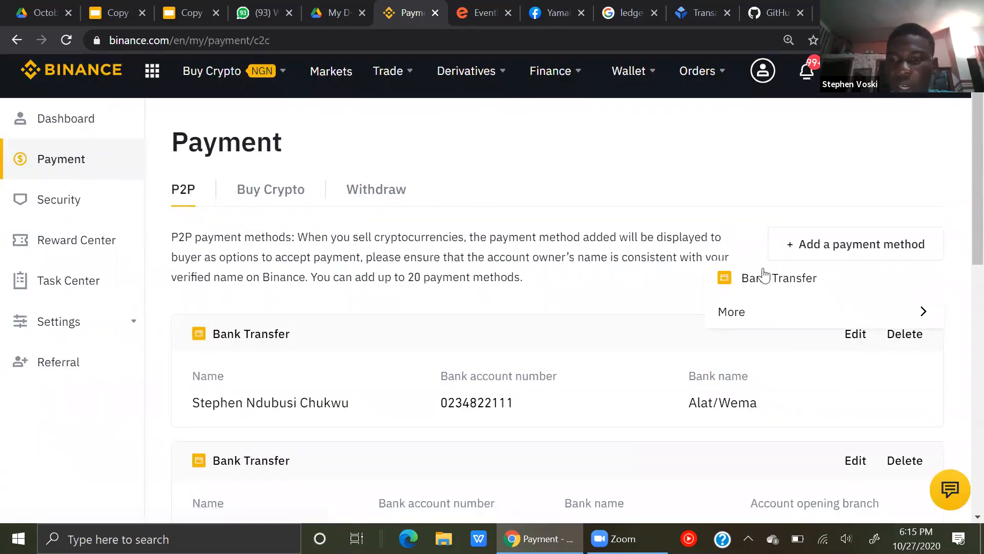
Start adding a Bank Transfer payment method, then return to the Google Slides Practicals slide.
{"action": "left_click", "coordinate": [779, 278]}
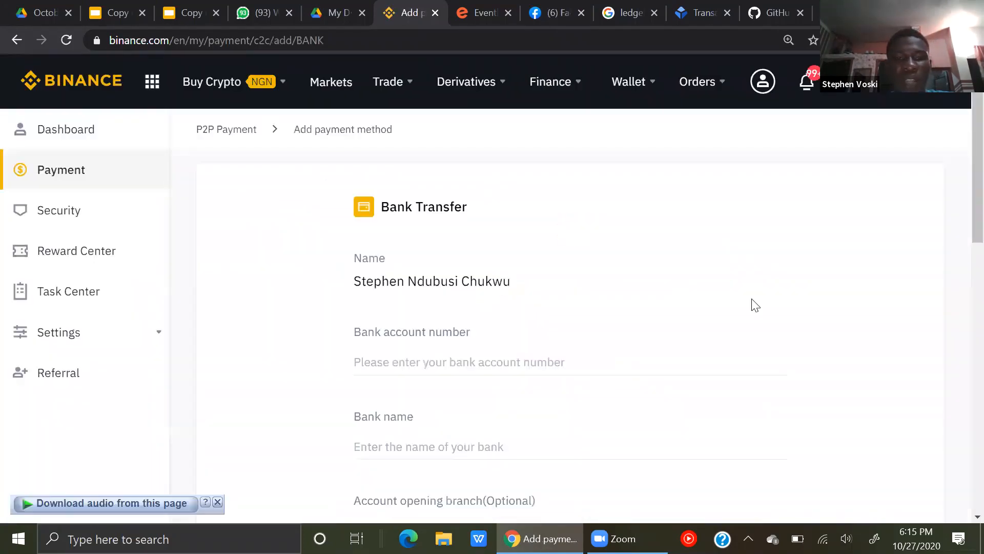
{"action": "scroll", "scroll_direction": "down", "scroll_amount": 3}
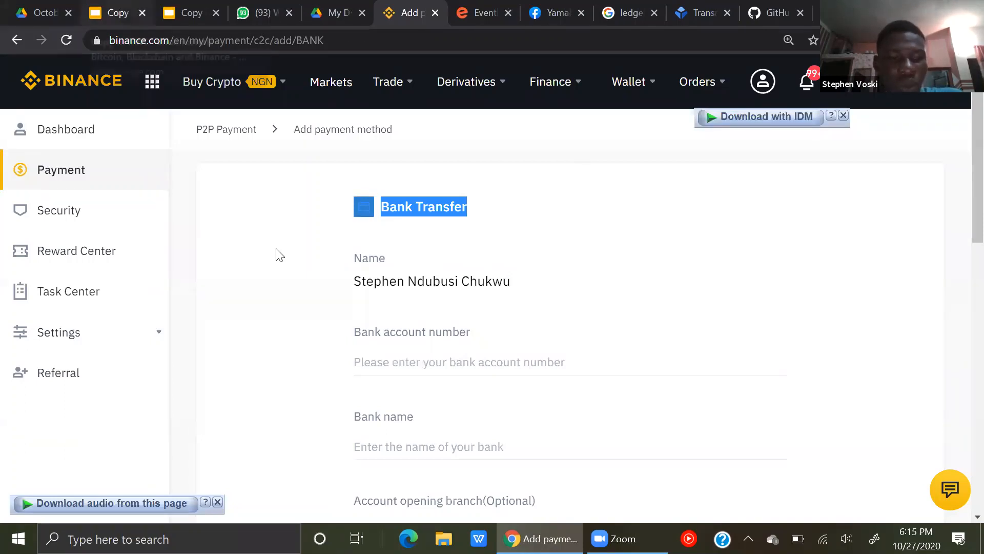
{"action": "left_click", "coordinate": [116, 12]}
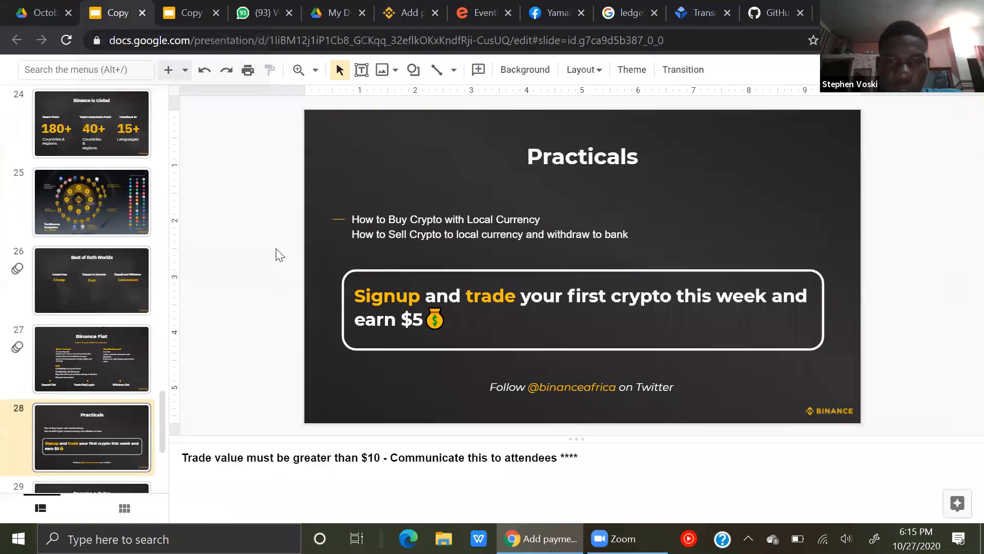